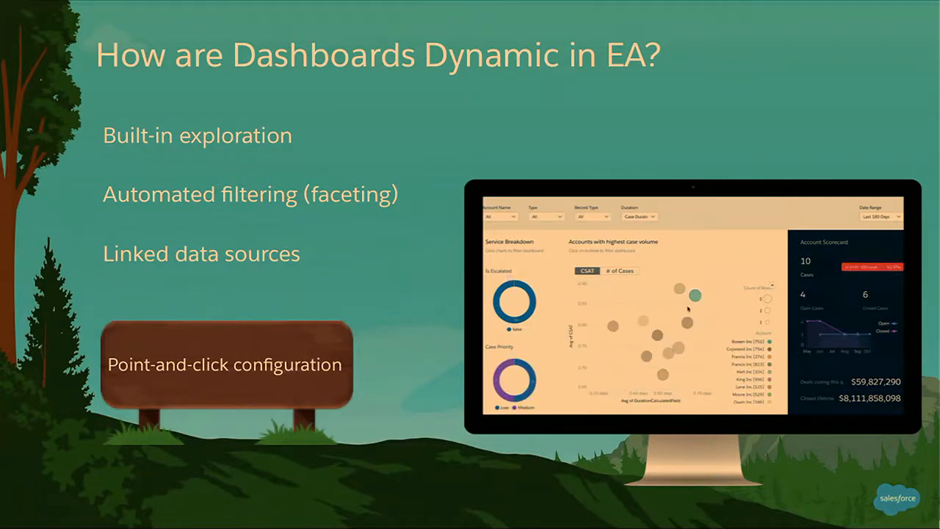
Step: Exit the slide show and select the 'Anatomy of a Binding' slide for editing
left_click(678, 289)
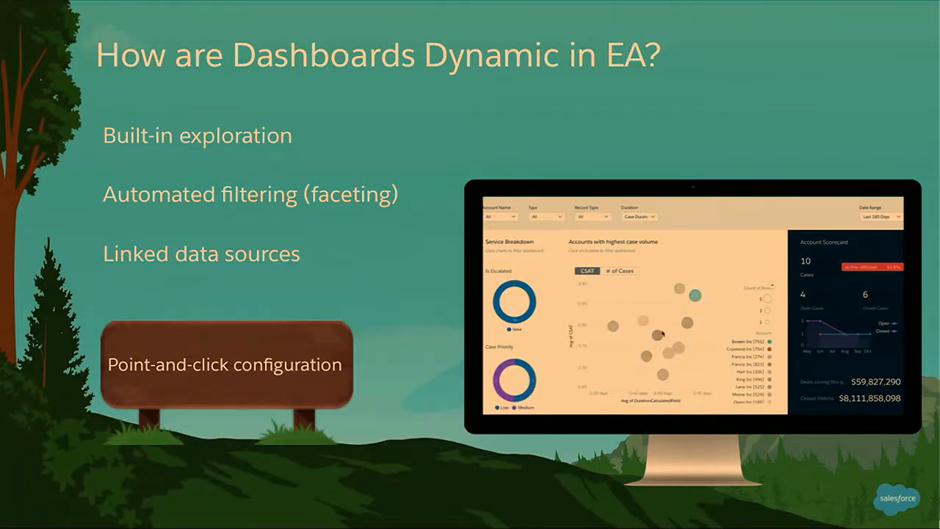
left_click(657, 336)
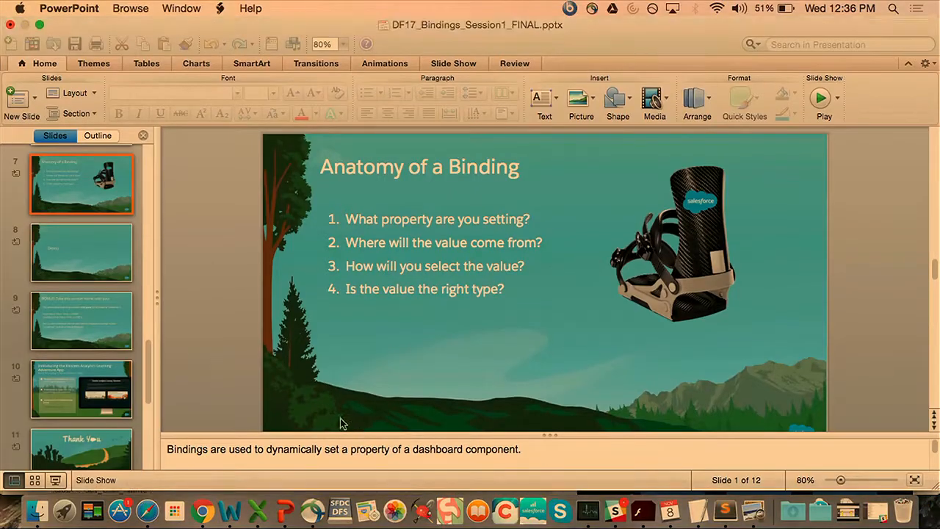
Step: Bring up the Bindings 2.0 Use Cases (Compact Form) dashboard, showing the logged-in-user greeting use case
left_click(81, 253)
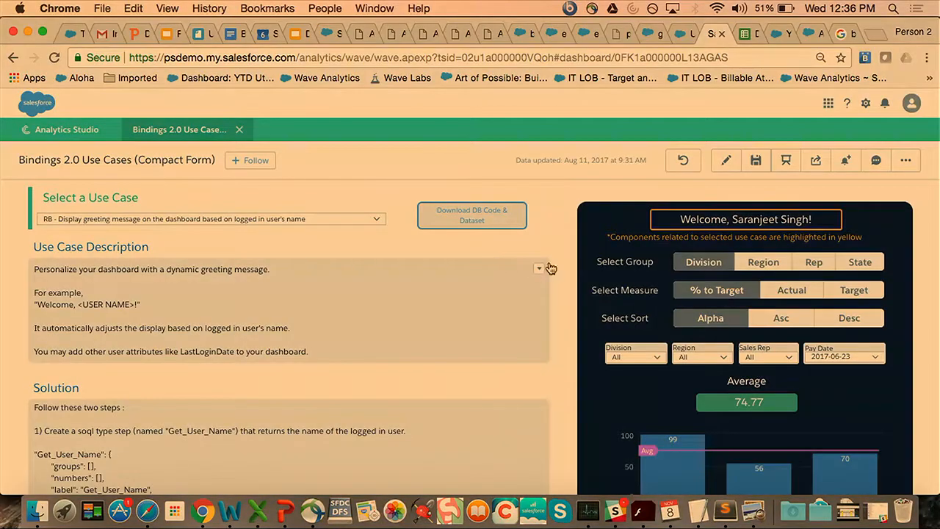
scroll("down", 3)
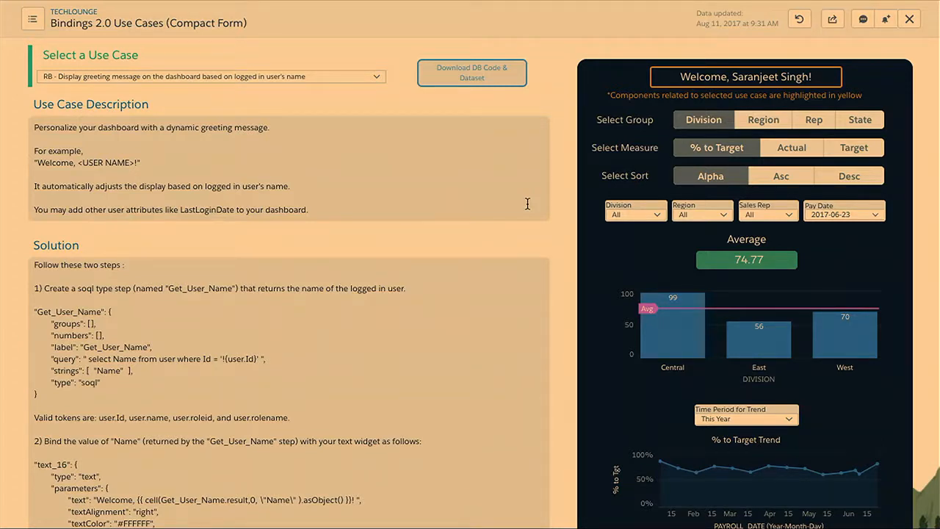
mouse_move(556, 174)
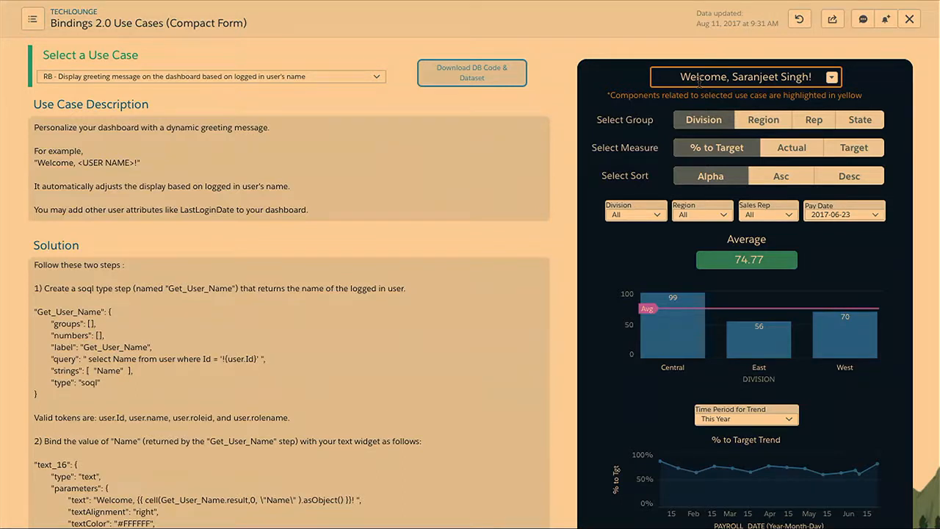
mouse_move(758, 78)
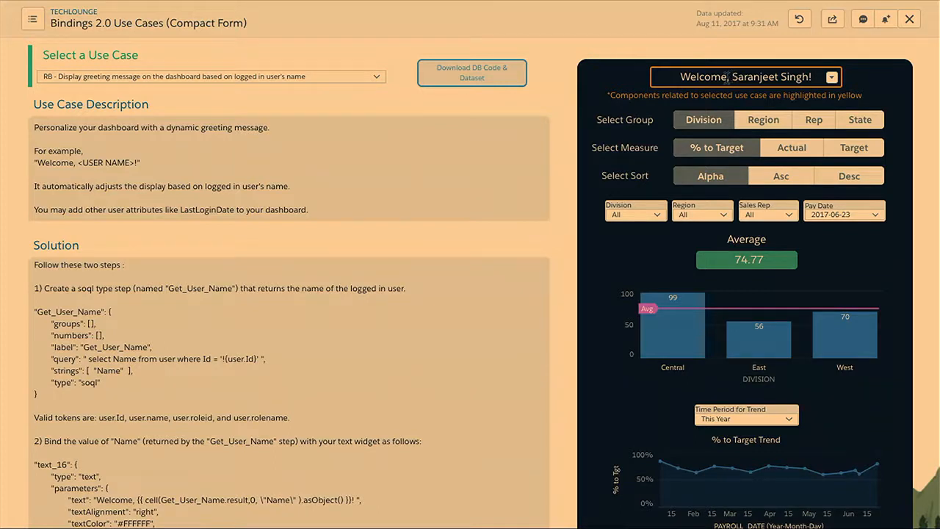
mouse_move(694, 106)
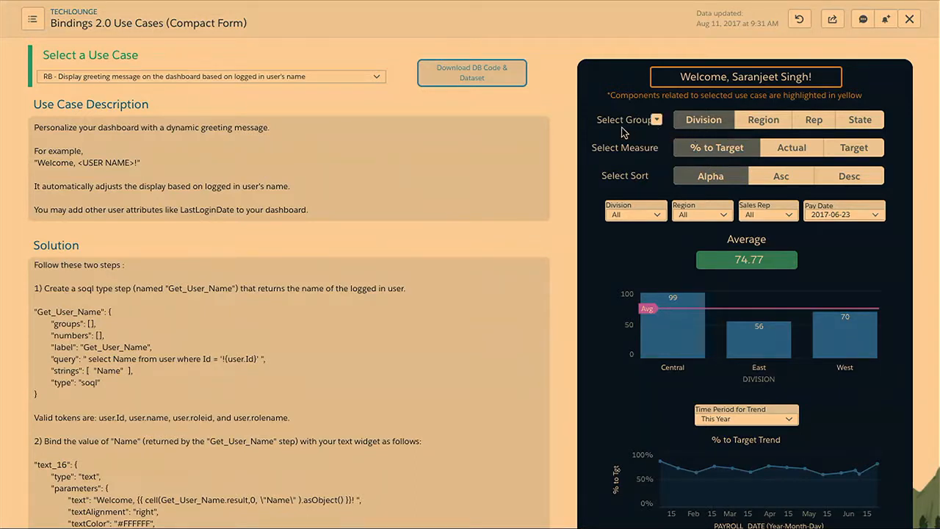
mouse_move(628, 132)
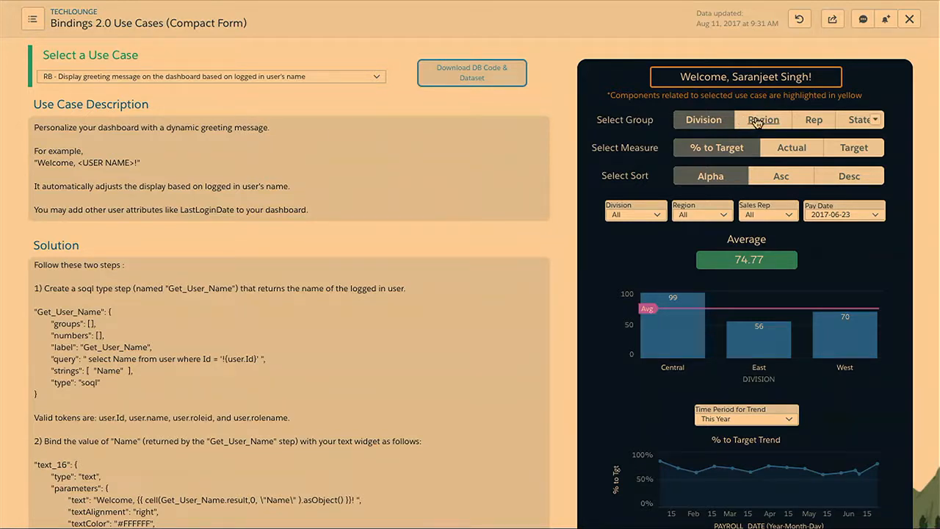
Step: Group the chart by Region, then by State to show the US map averaging 74.48
left_click(763, 120)
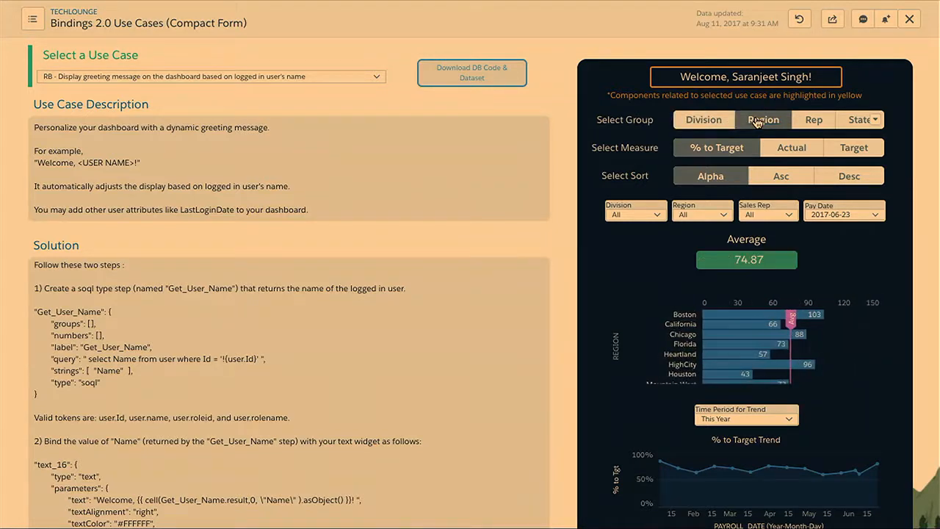
left_click(763, 119)
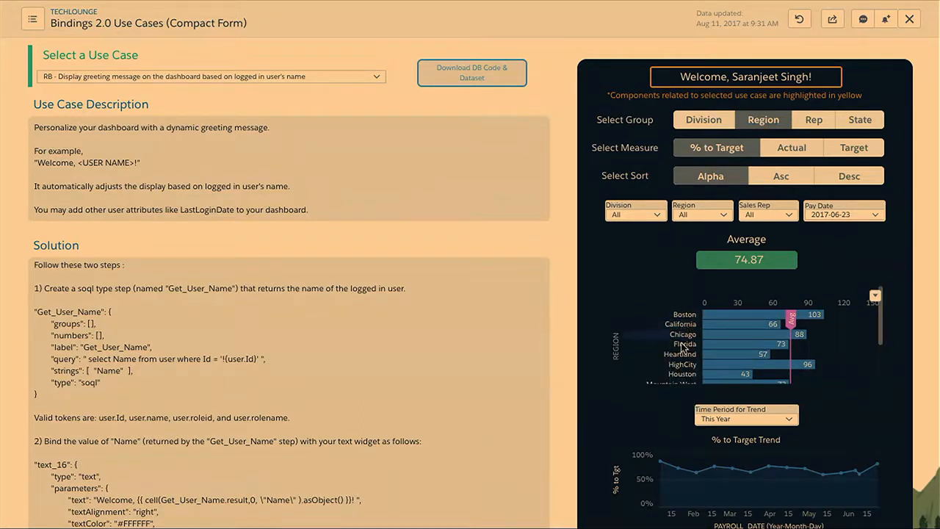
mouse_move(701, 354)
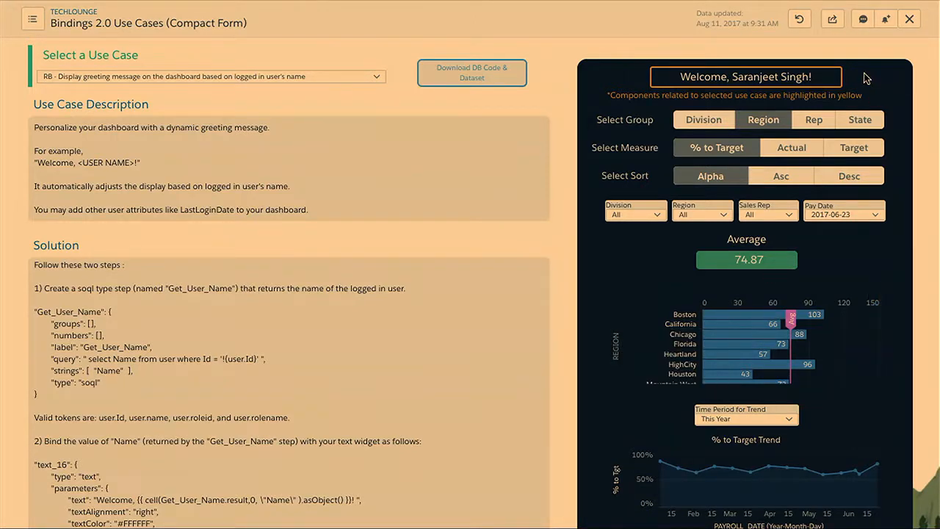
left_click(860, 118)
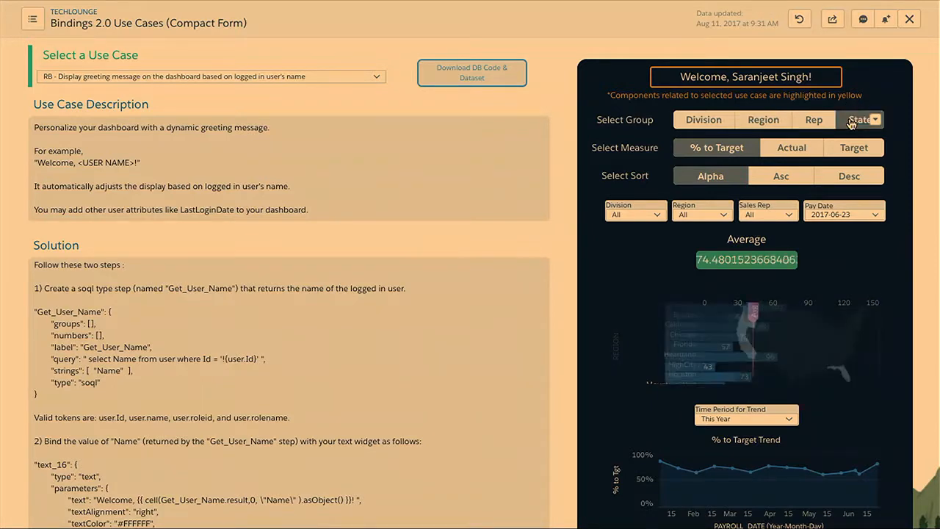
left_click(860, 119)
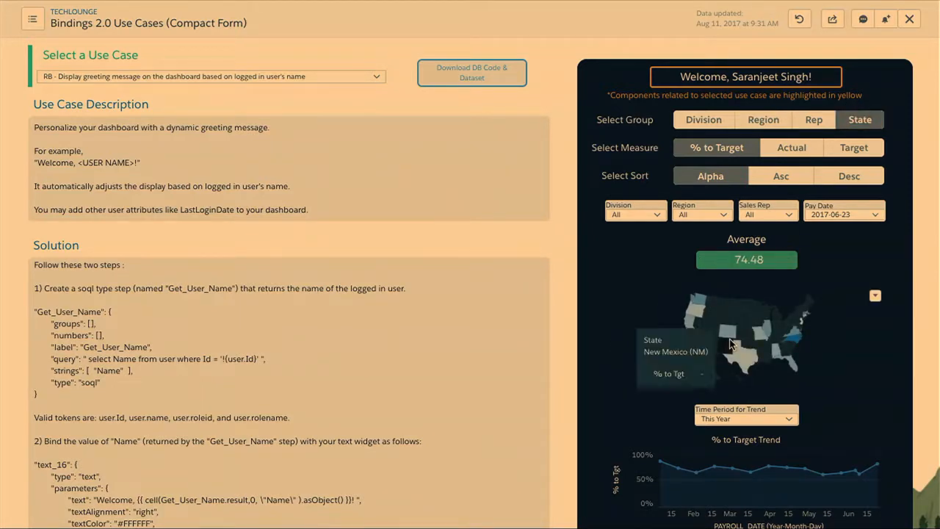
mouse_move(738, 360)
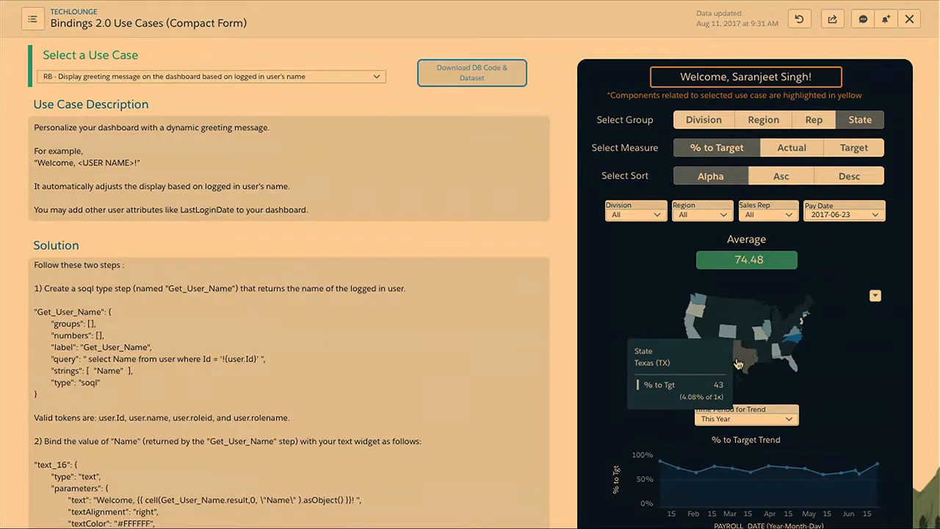
mouse_move(738, 369)
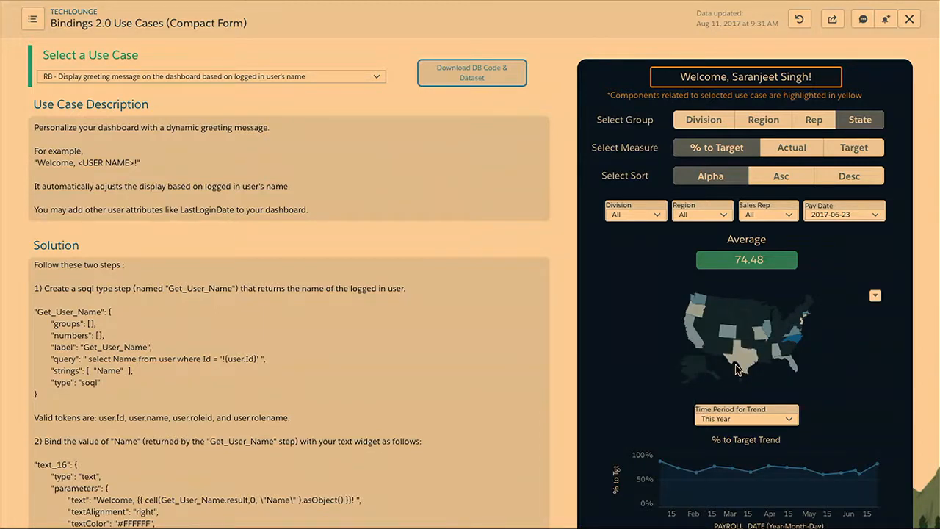
mouse_move(742, 360)
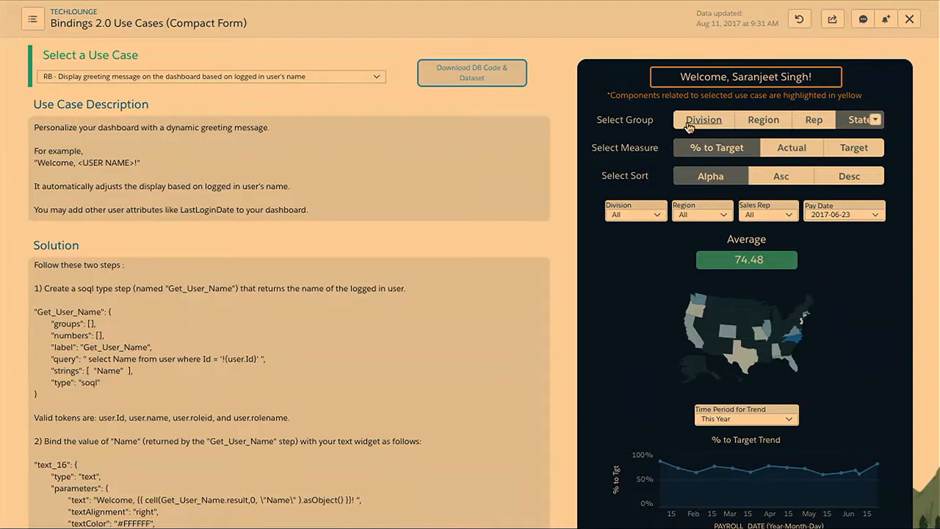
Step: Group by Division and try Actual and Target before returning to % to Target
left_click(703, 119)
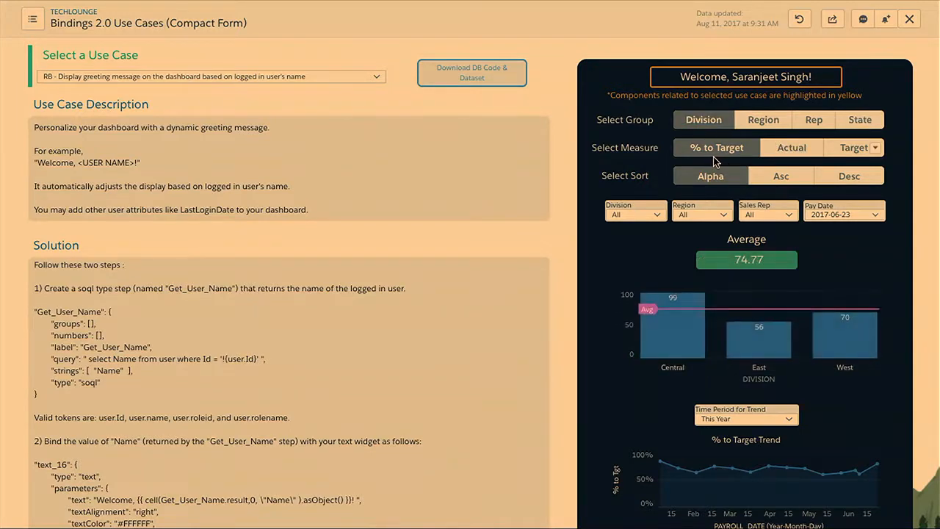
mouse_move(746, 349)
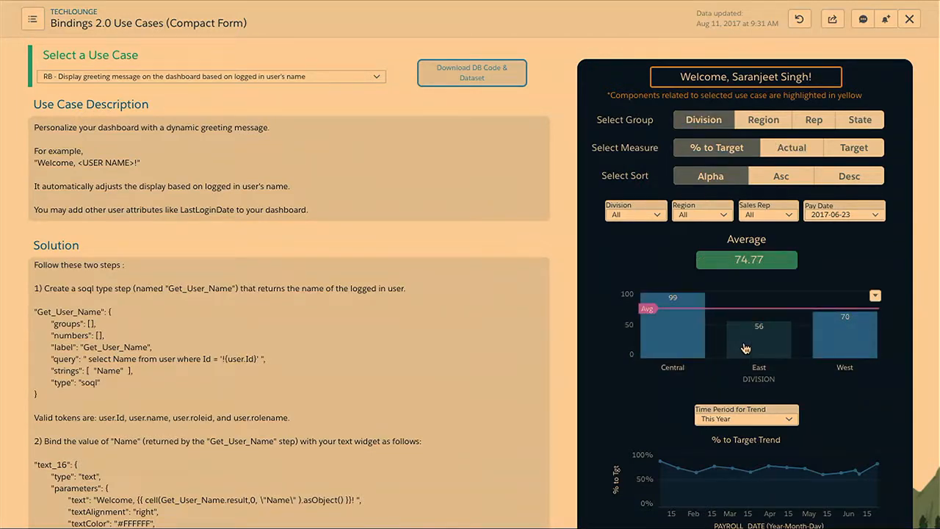
left_click(791, 147)
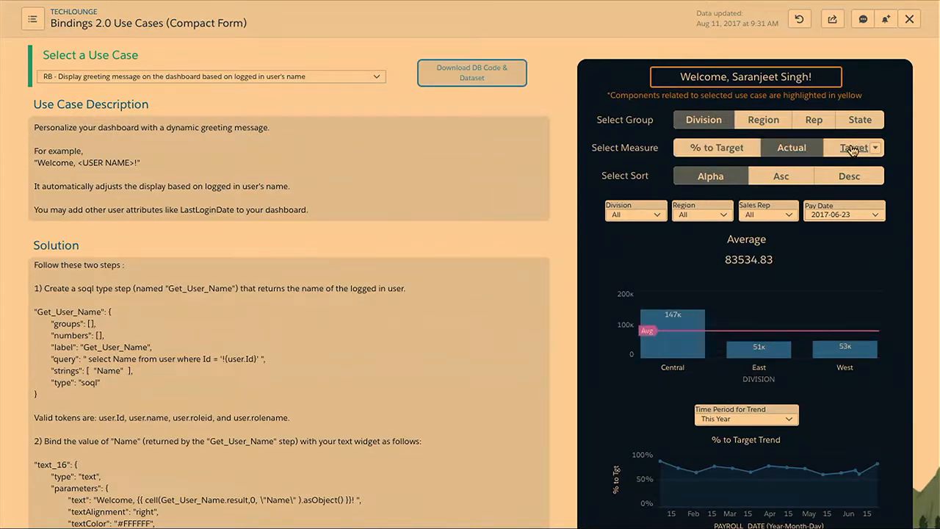
left_click(716, 147)
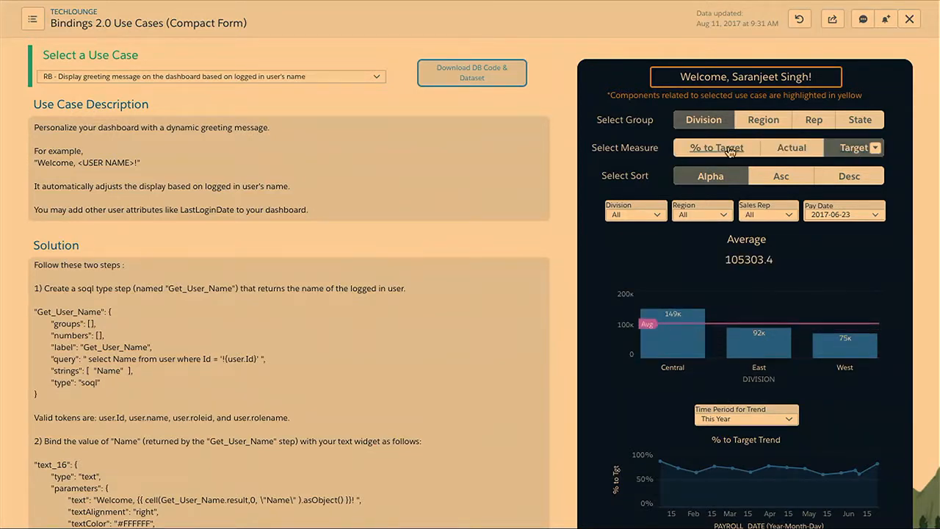
left_click(716, 147)
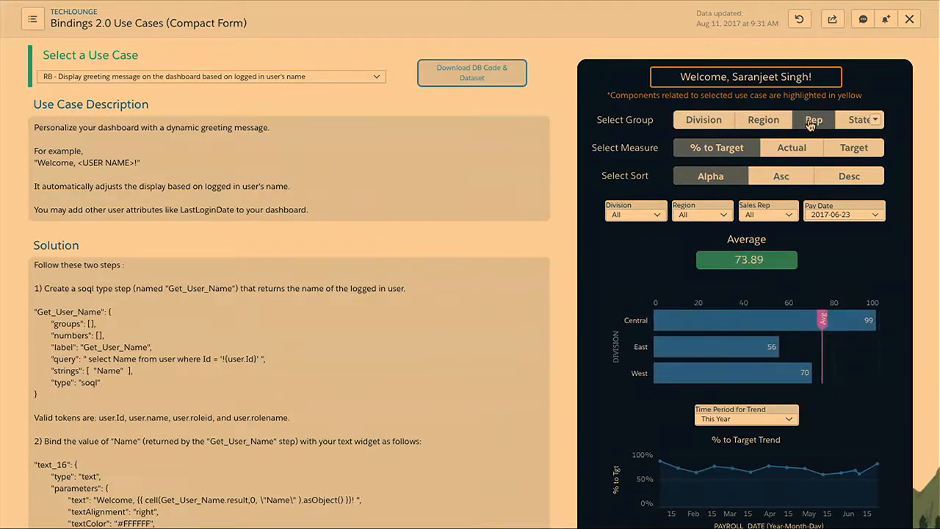
Step: Group the chart by Rep and try Desc and Asc sorts, ending on Alpha
left_click(814, 119)
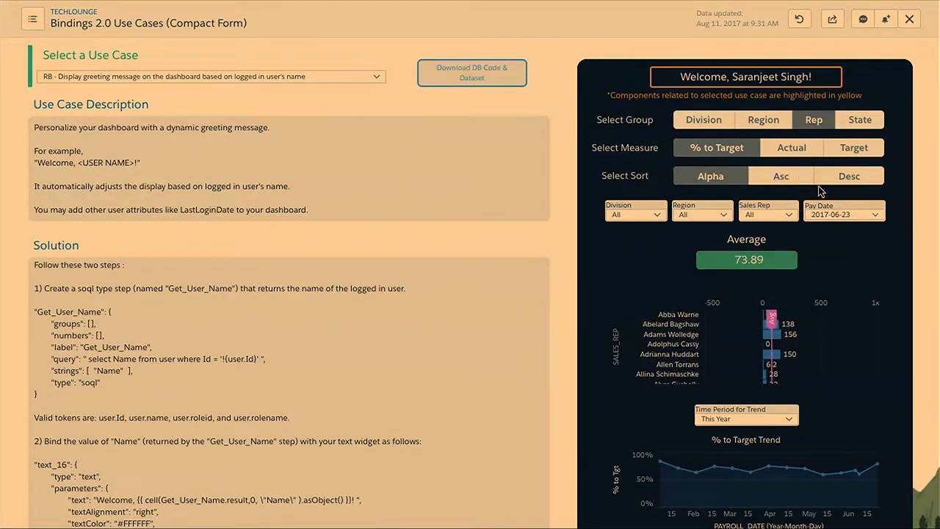
left_click(849, 176)
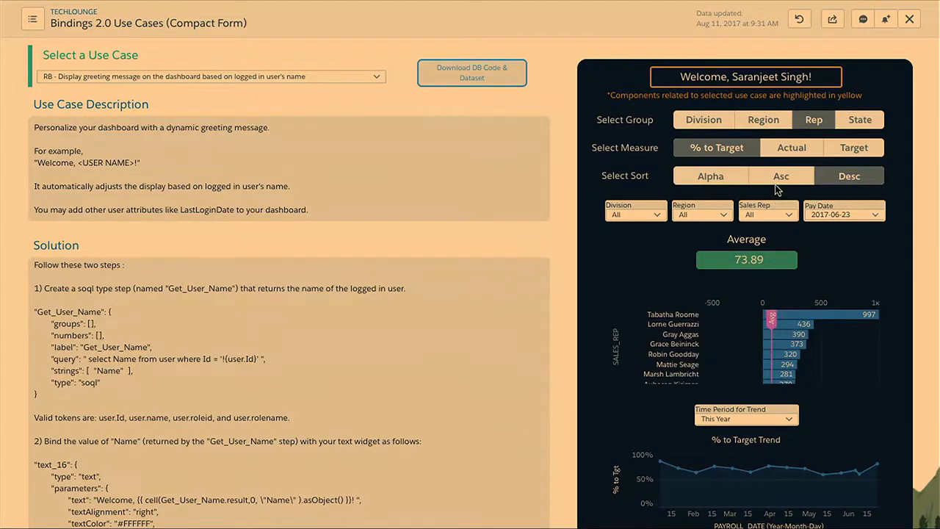
left_click(780, 176)
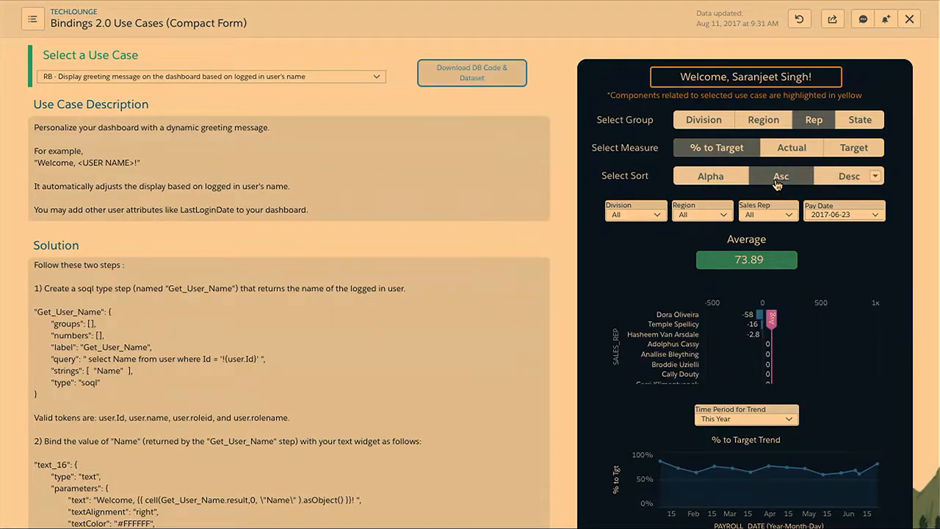
left_click(710, 175)
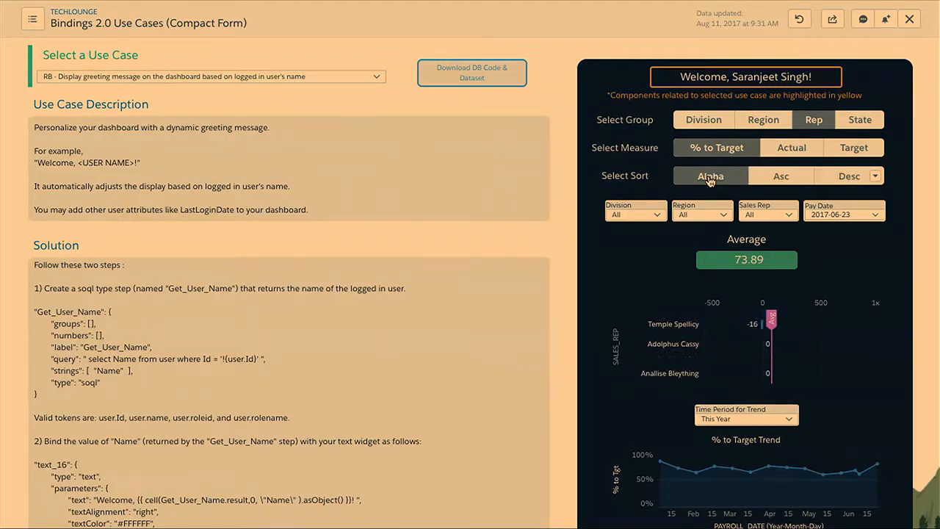
left_click(710, 175)
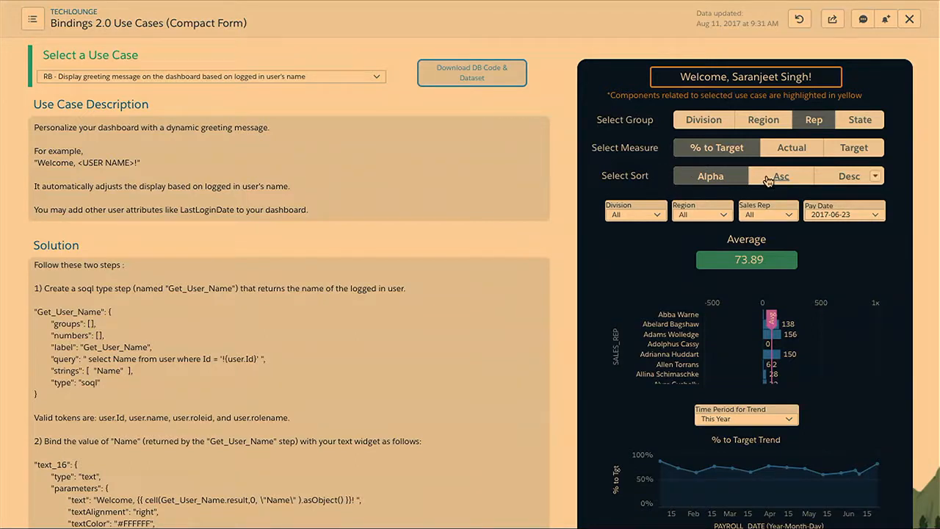
mouse_move(771, 180)
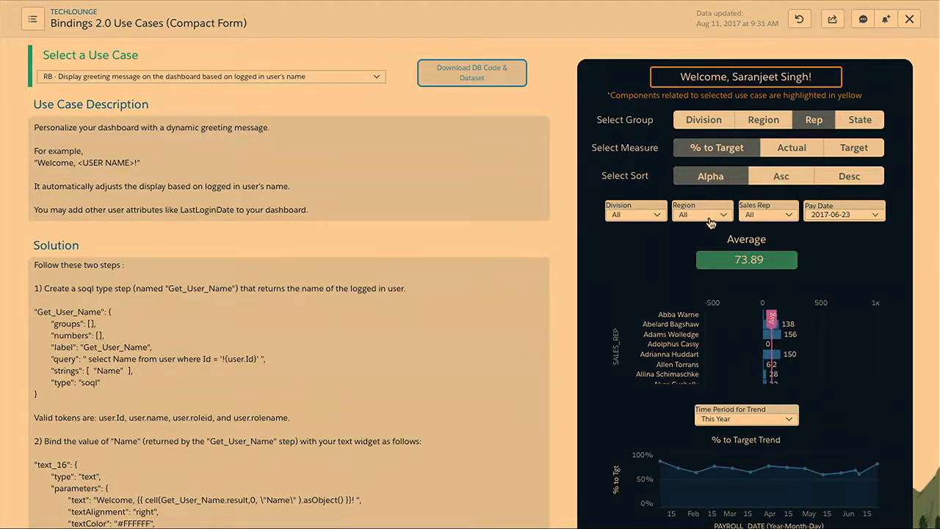
left_click(701, 213)
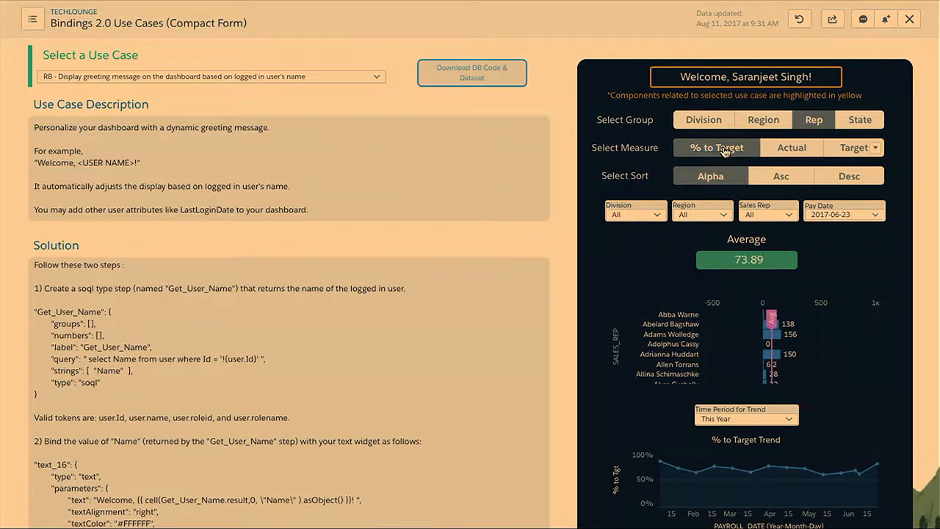
mouse_move(741, 151)
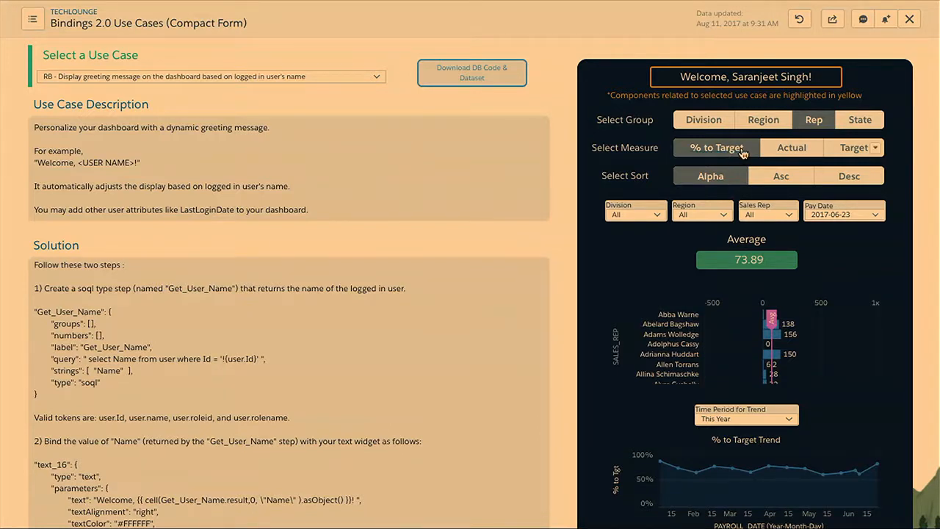
mouse_move(730, 227)
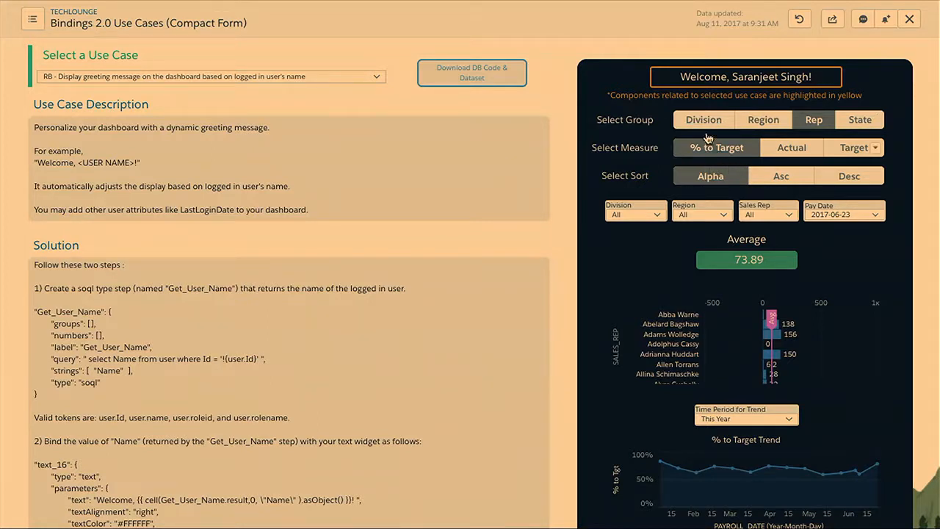
Step: Regroup the chart by Division: Central 99, East 56, West 70, average 74.77
left_click(703, 118)
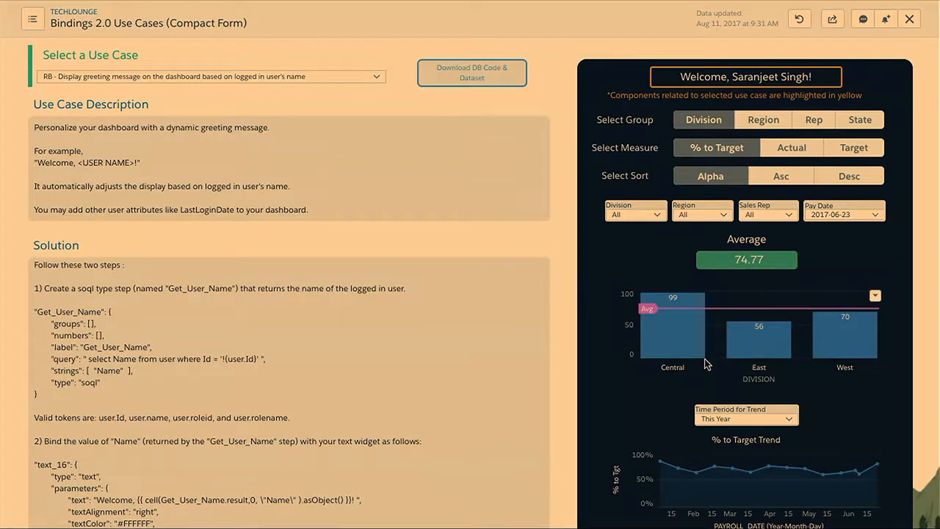
mouse_move(757, 365)
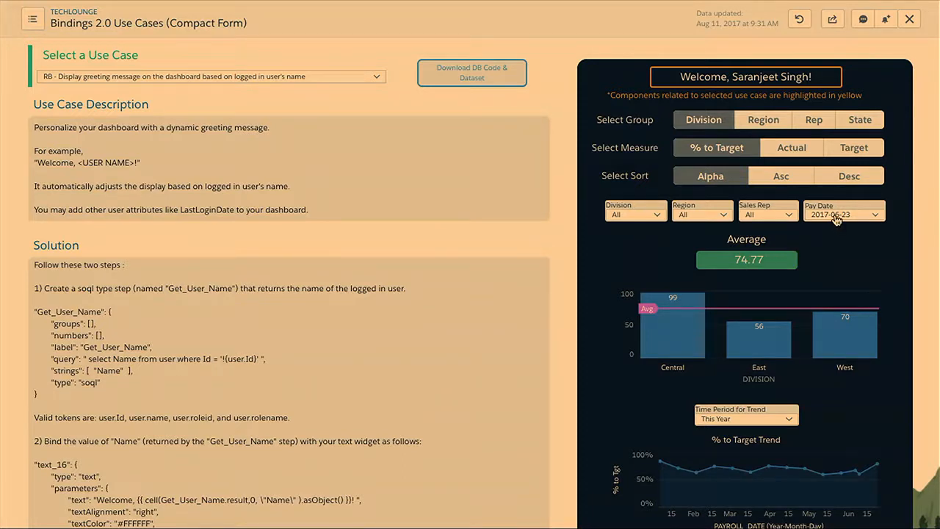
Step: Add 2017-06-09 to the Pay Date filter alongside 2017-06-23
left_click(843, 214)
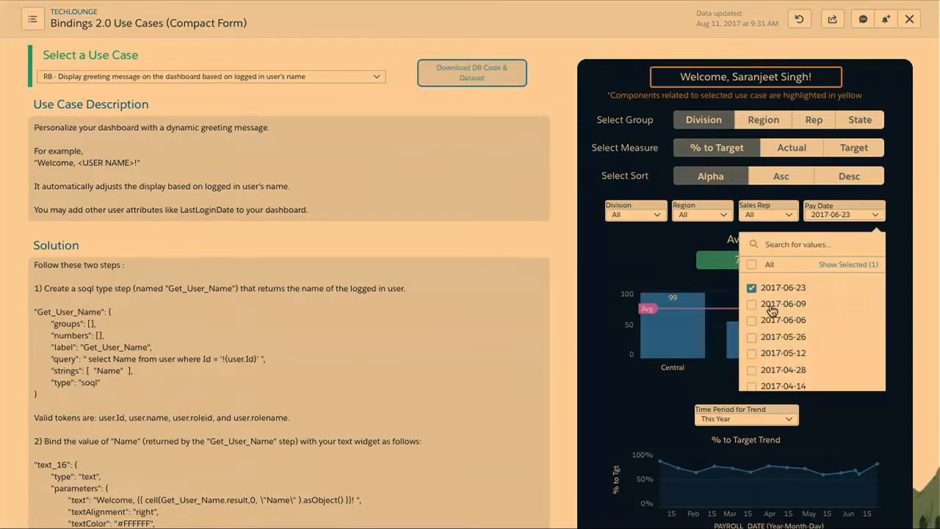
left_click(751, 303)
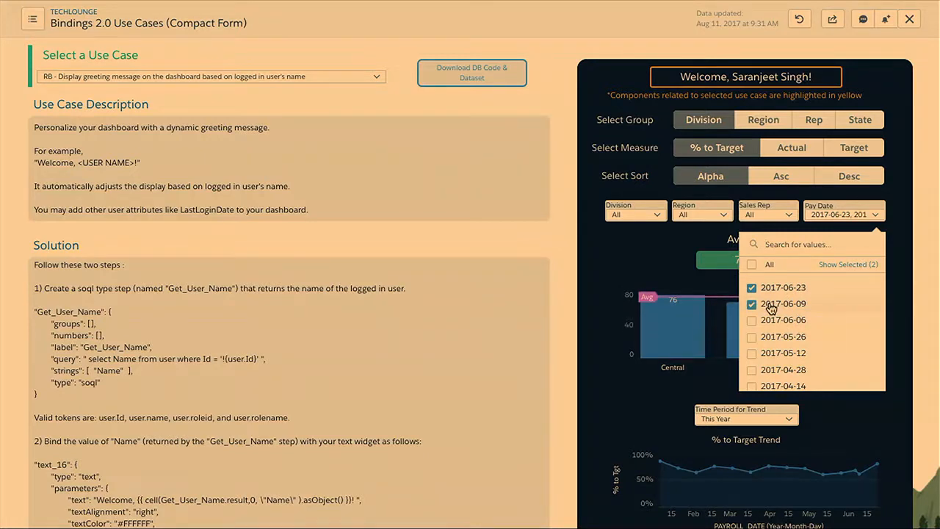
left_click(752, 319)
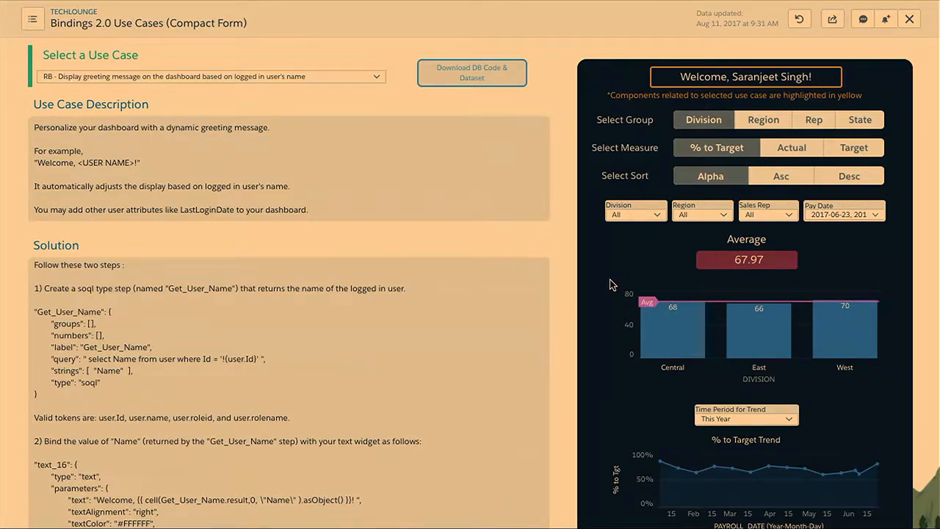
Step: Set Time Period for Trend to Last Year, plotting March through November
scroll("down", 3)
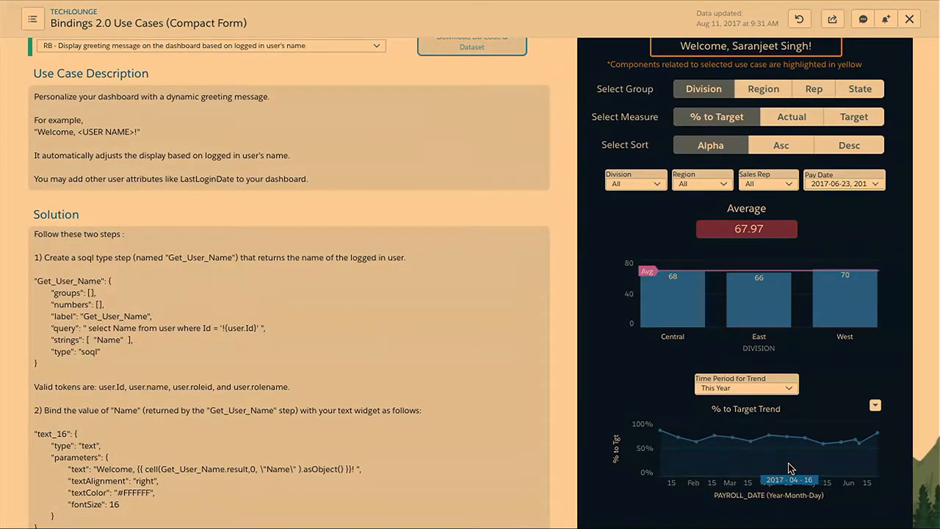
mouse_move(797, 454)
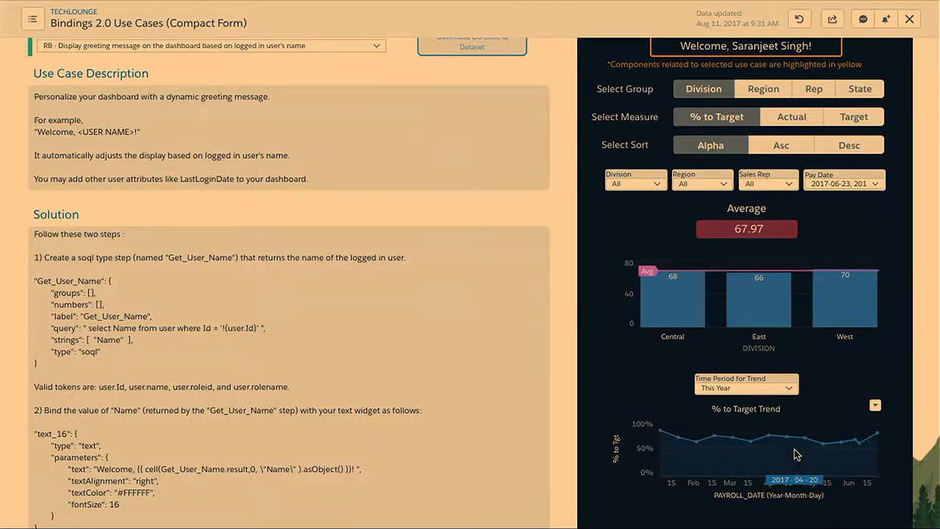
mouse_move(799, 356)
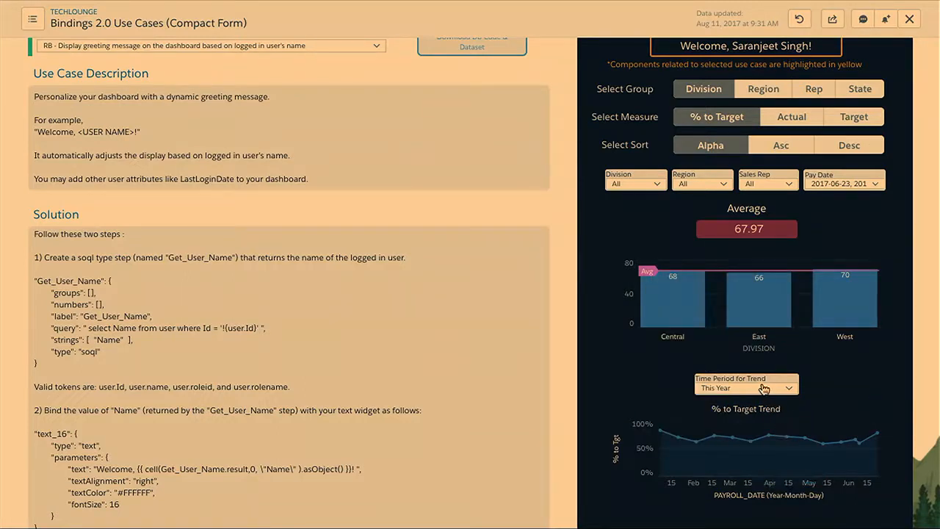
left_click(745, 387)
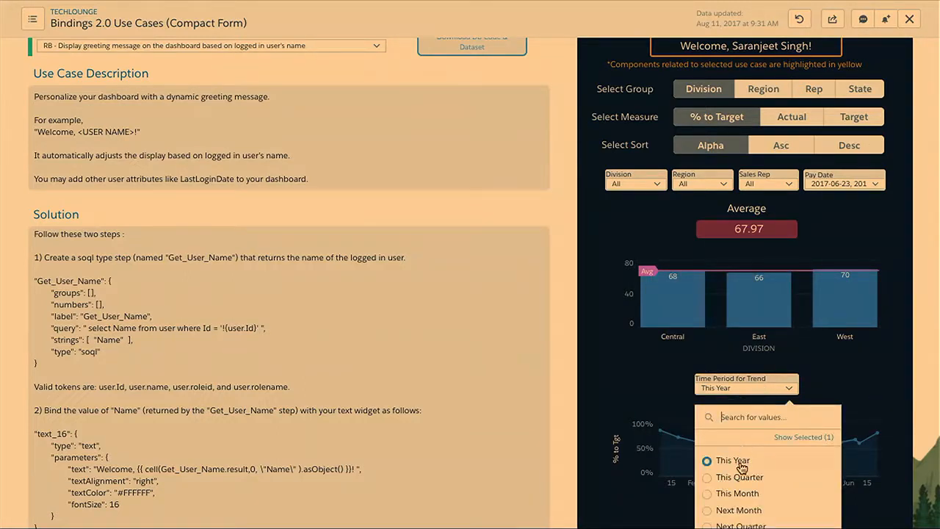
mouse_move(734, 470)
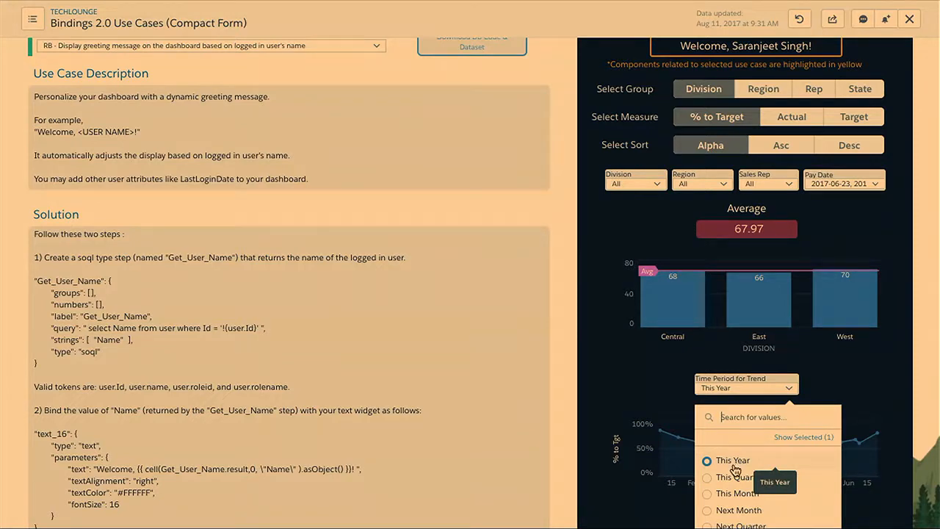
mouse_move(734, 470)
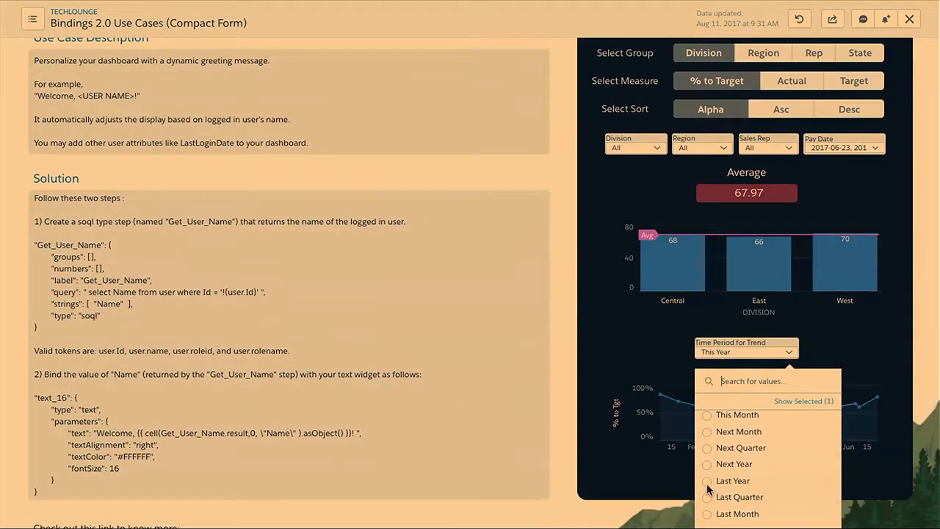
left_click(733, 480)
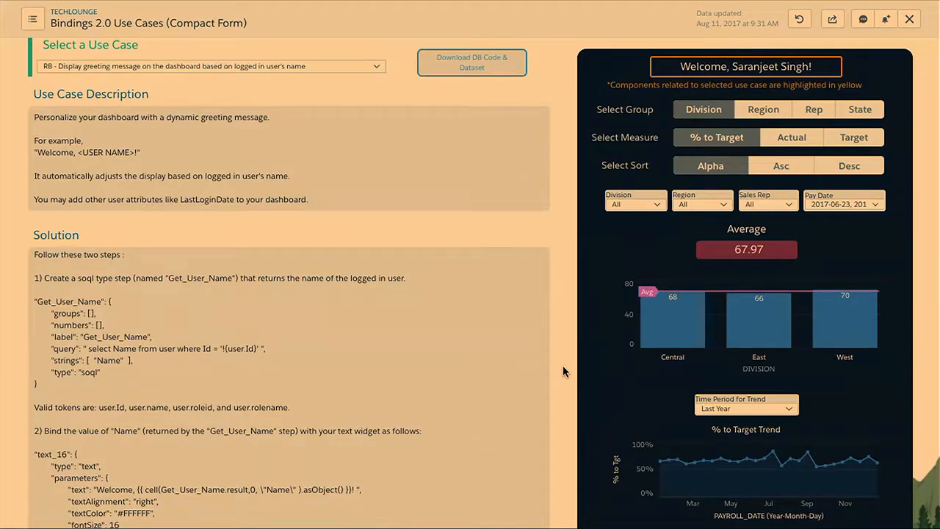
Step: Expand the Select a Use Case dropdown to list the available use cases
scroll("down", 3)
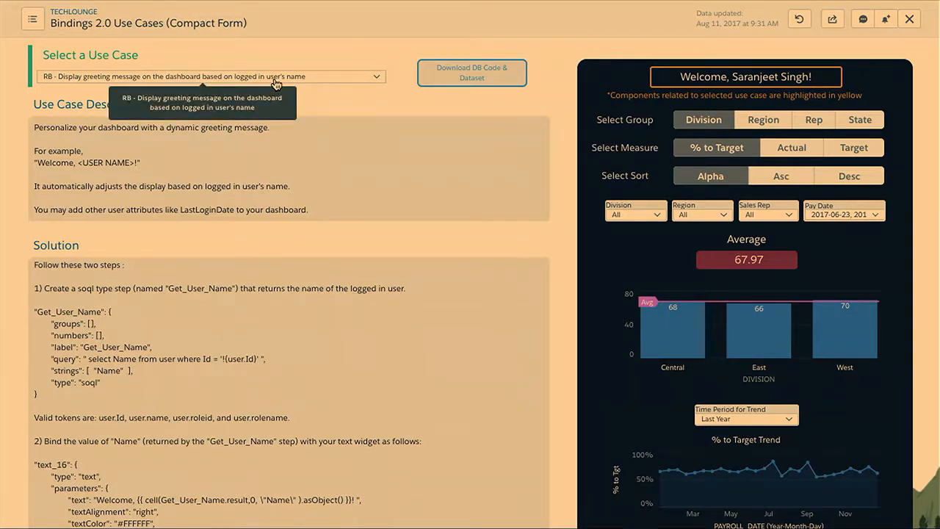
left_click(210, 76)
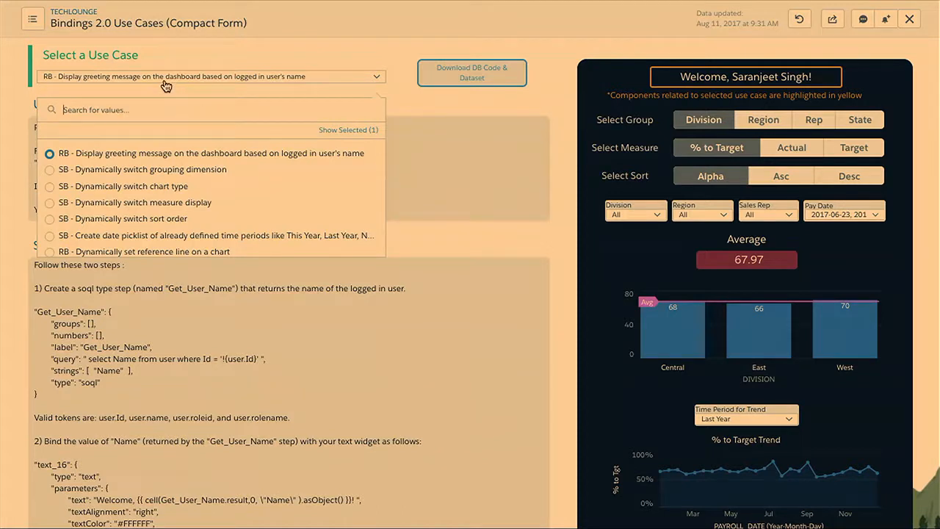
mouse_move(135, 213)
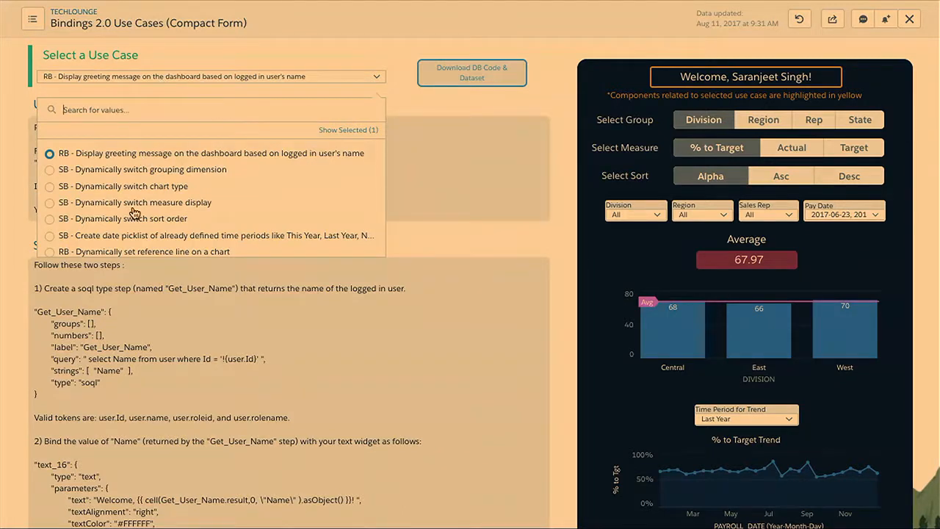
mouse_move(133, 186)
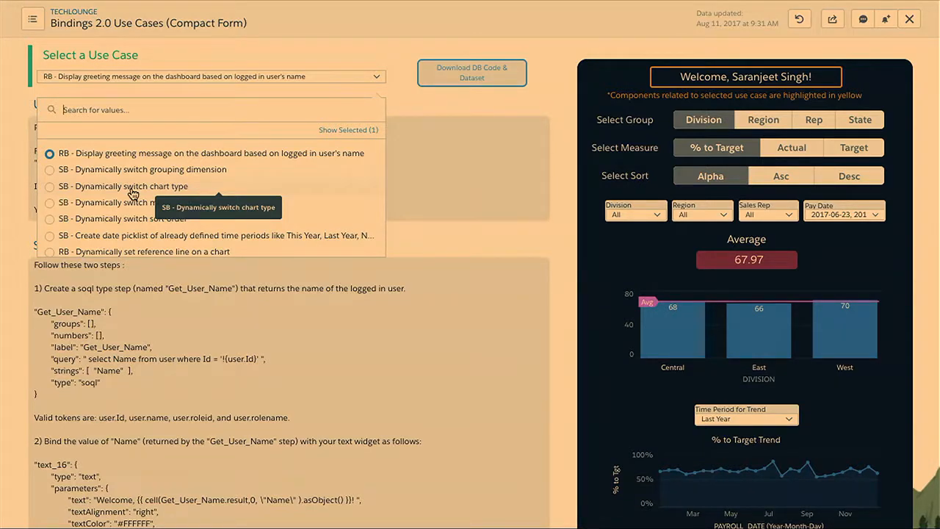
left_click(122, 185)
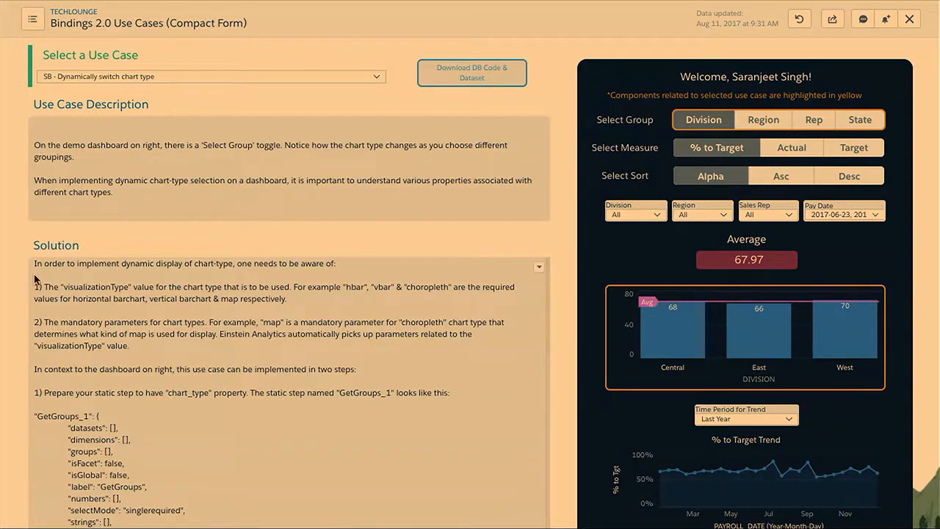
scroll("down", 3)
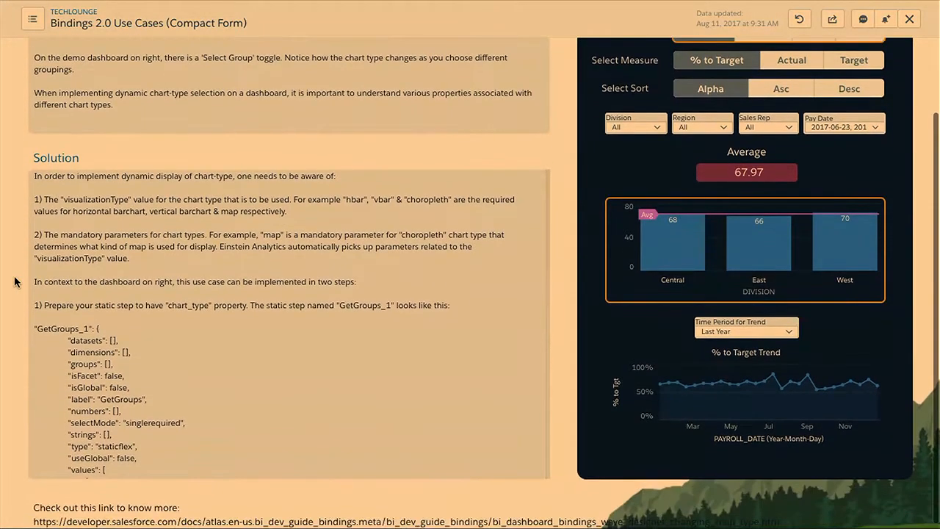
scroll("up", 3)
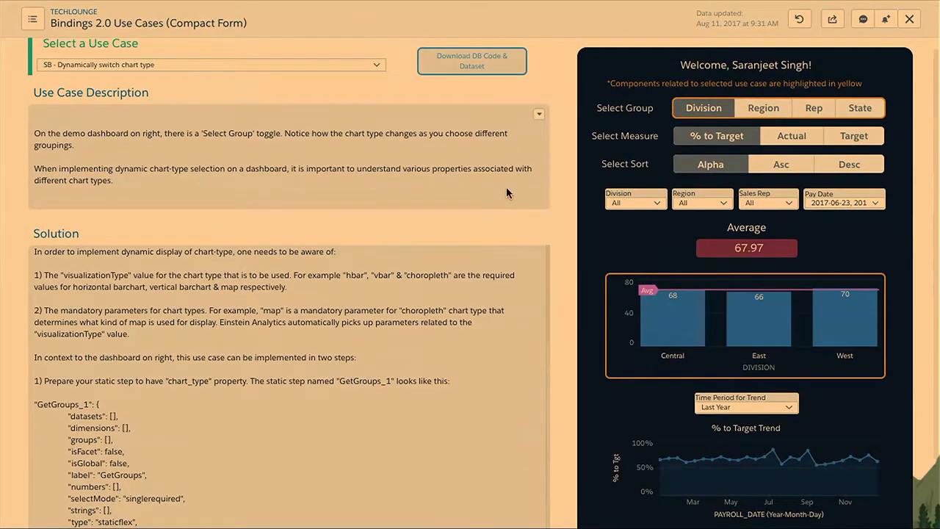
mouse_move(558, 222)
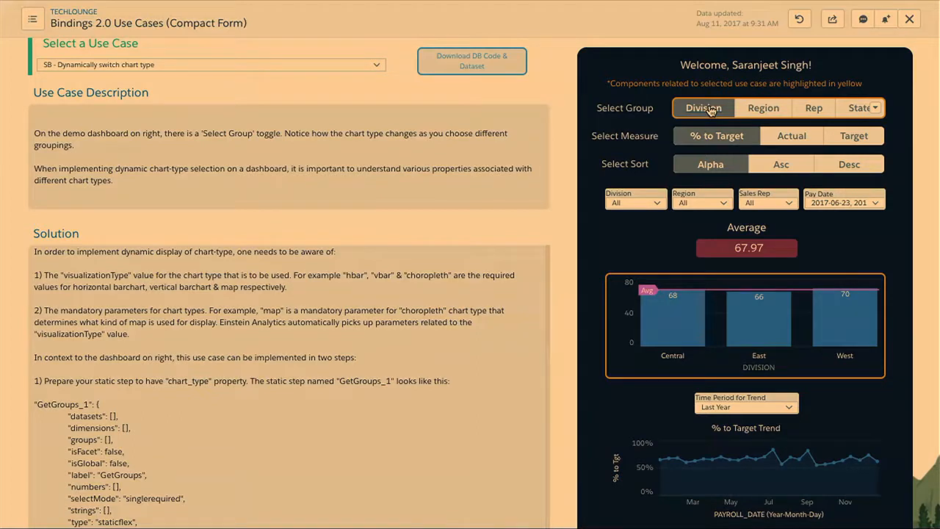
mouse_move(708, 331)
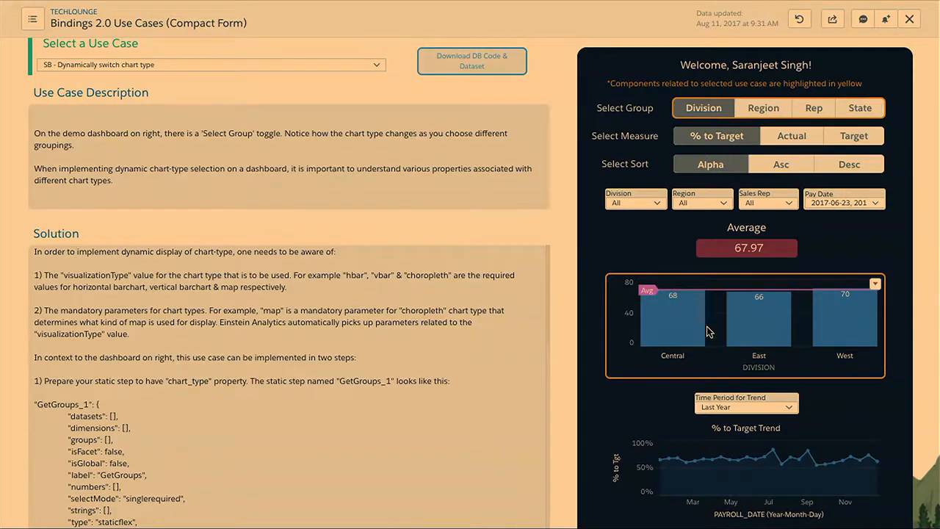
mouse_move(564, 314)
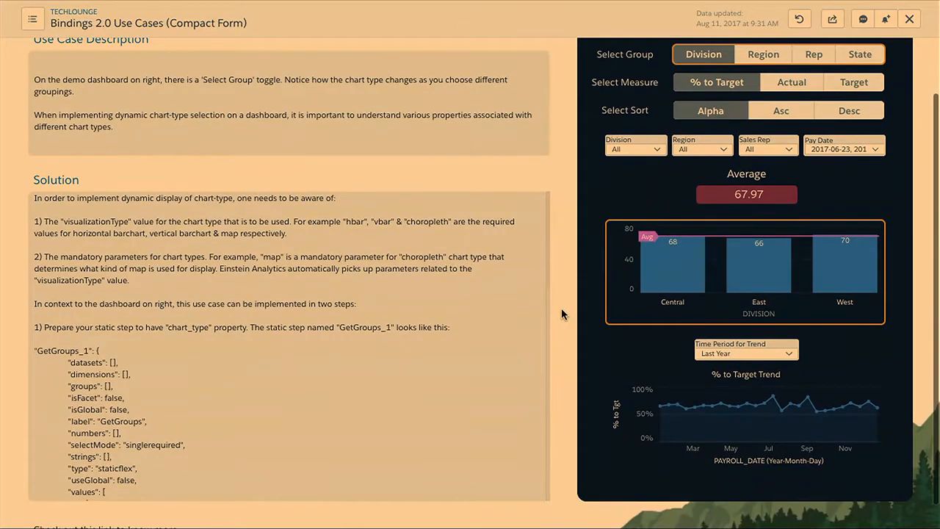
scroll("down", 3)
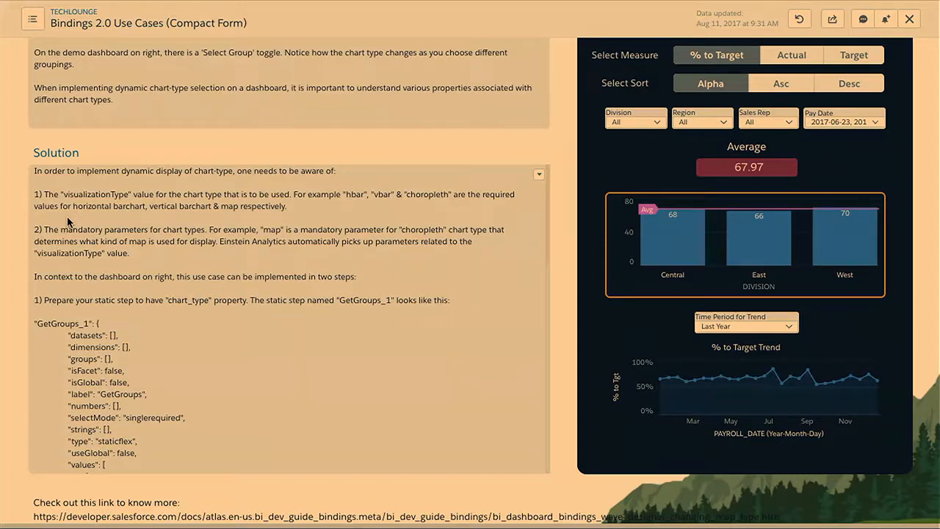
mouse_move(587, 262)
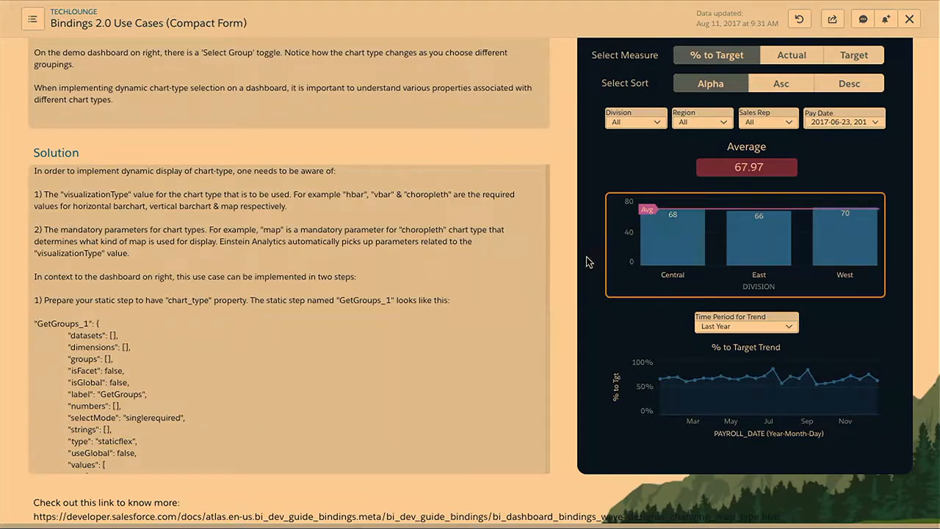
mouse_move(566, 267)
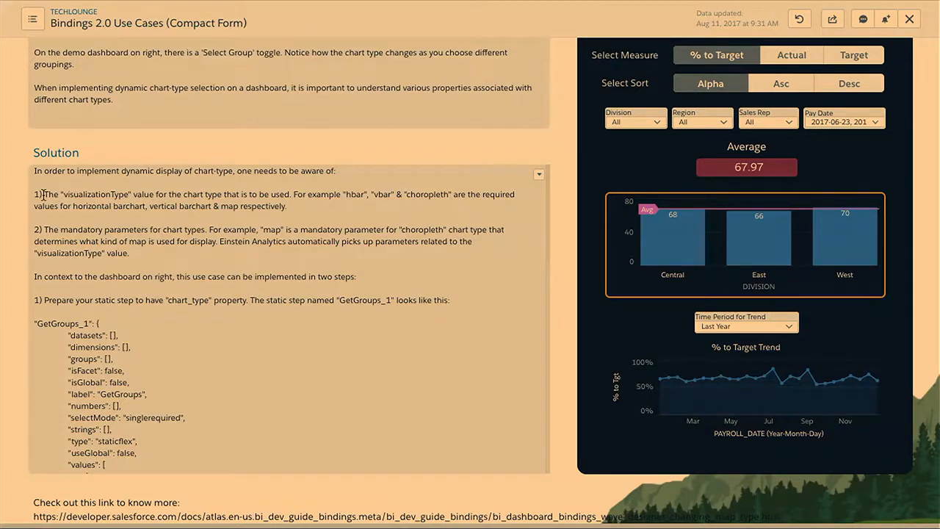
left_click_drag(41, 194, 286, 207)
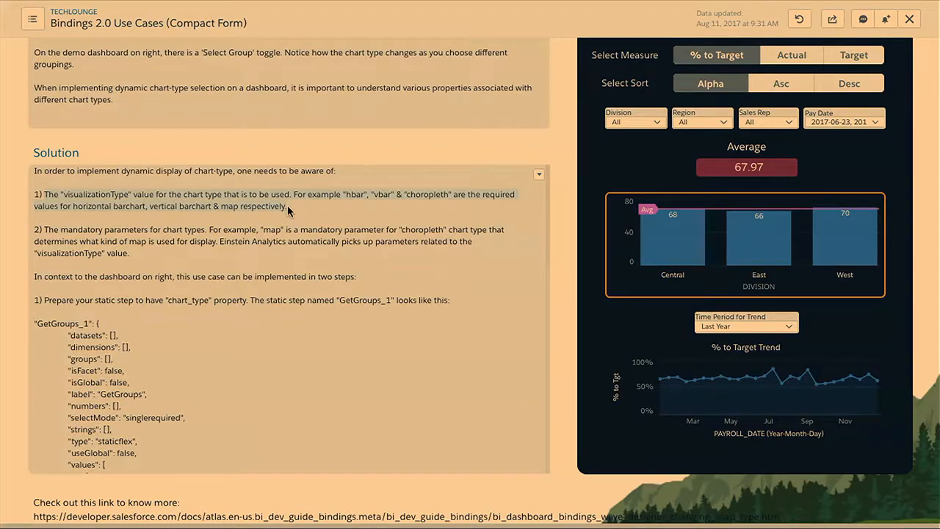
mouse_move(286, 207)
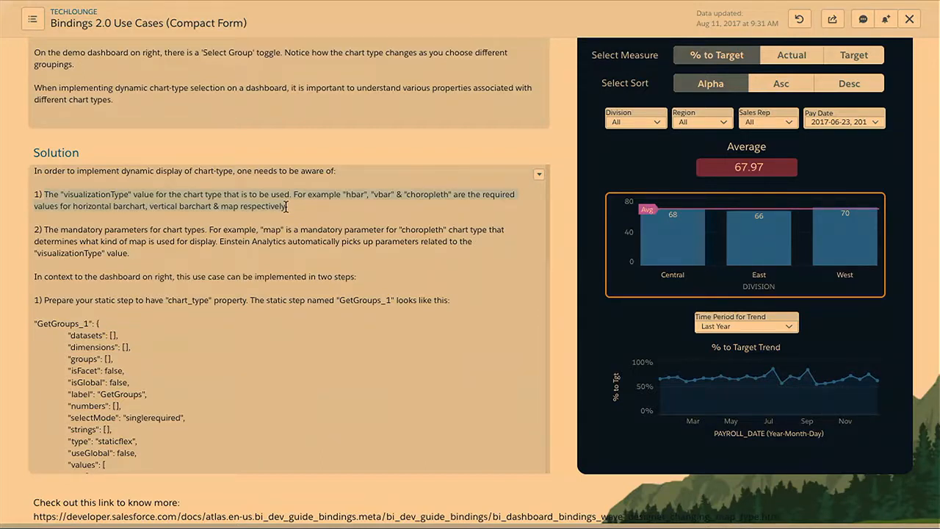
mouse_move(381, 206)
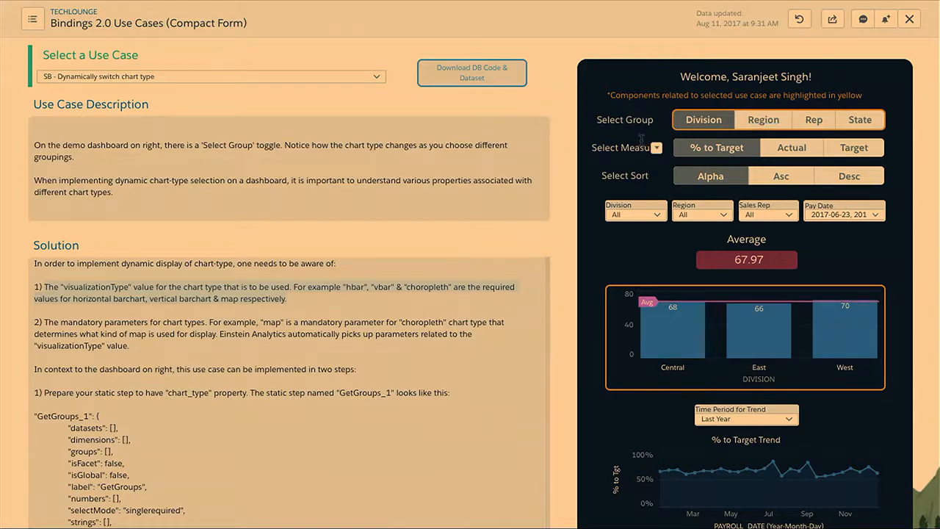
mouse_move(562, 263)
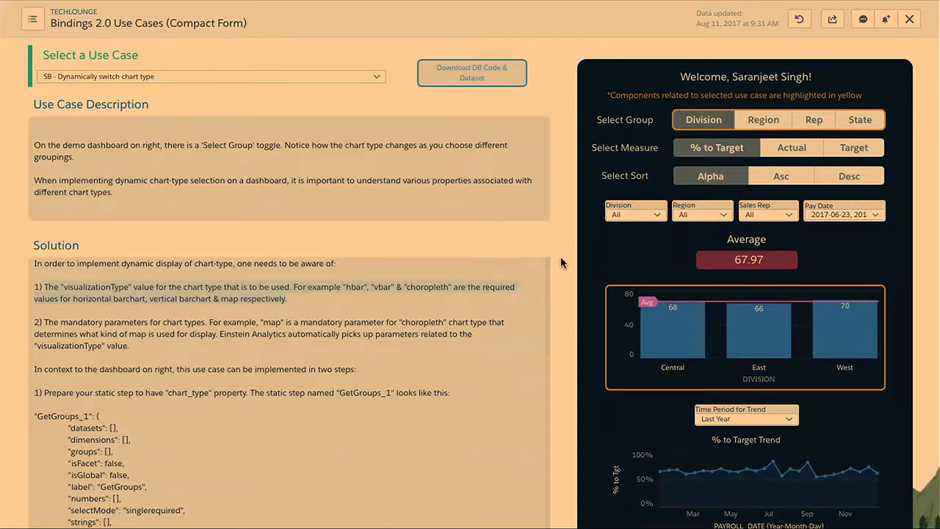
Step: Scroll the Solution text down to the GetGroups_1 values with Division mapped to vbar
scroll("down", 3)
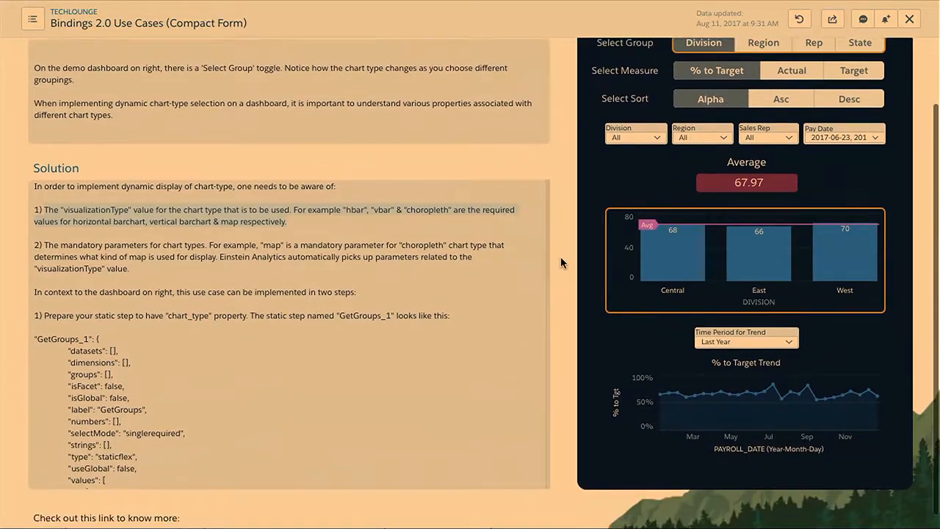
scroll("down", 3)
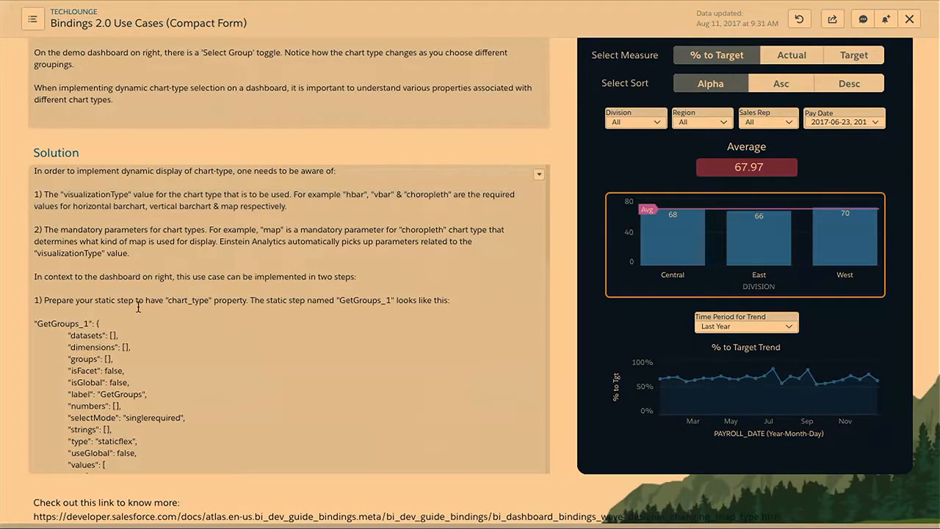
scroll("down", 3)
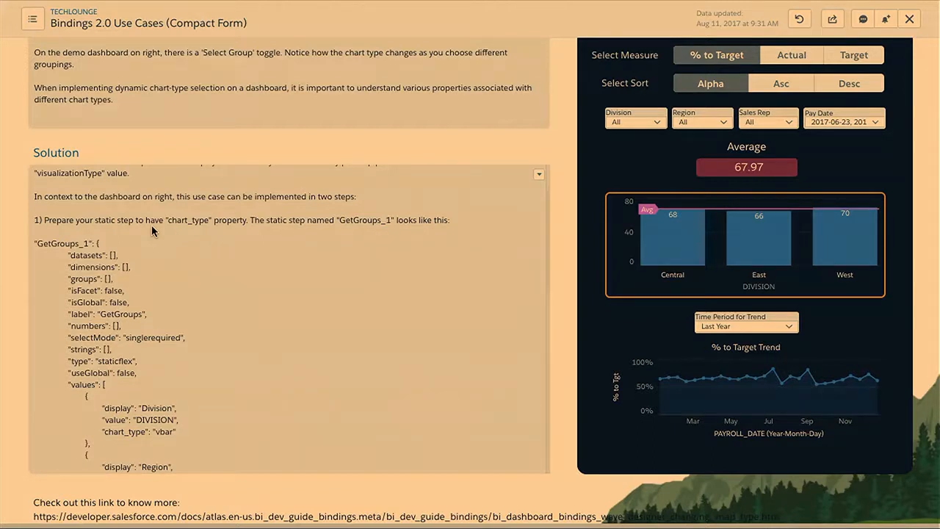
mouse_move(142, 274)
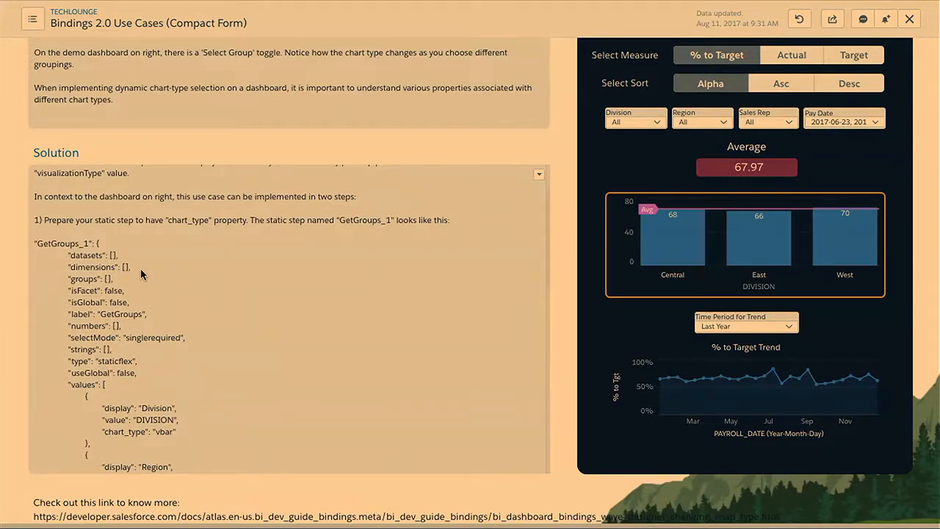
Step: Scroll the Solution box to show all four GetGroups_1 entries: Division vbar, Region and Rep hbar, State choropleth
scroll("down", 3)
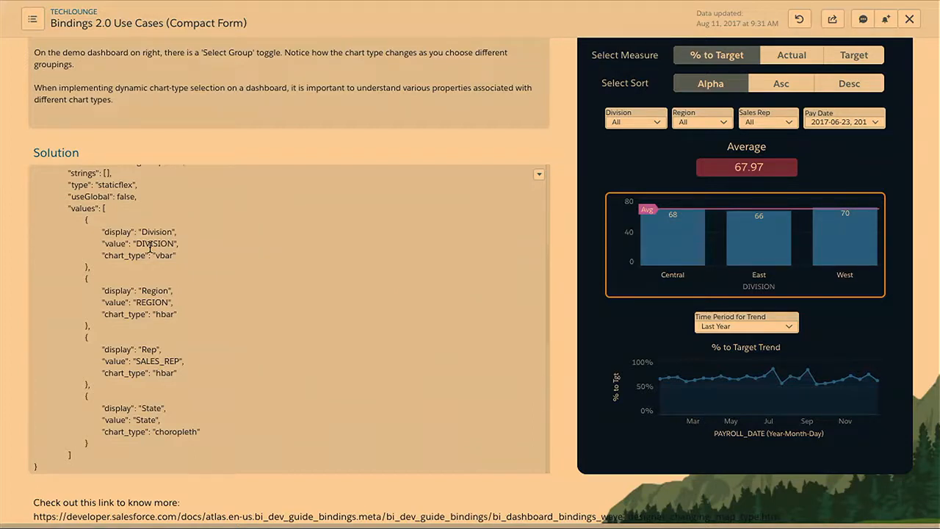
mouse_move(149, 348)
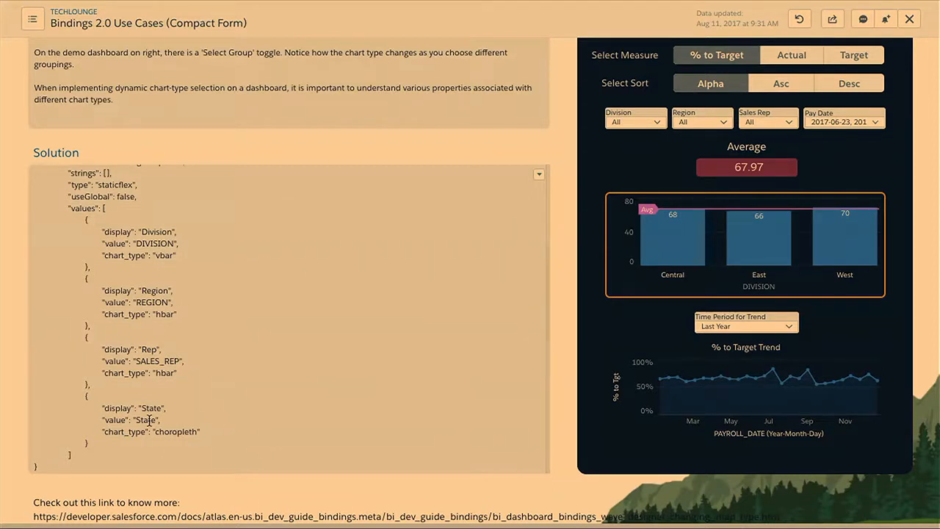
mouse_move(173, 351)
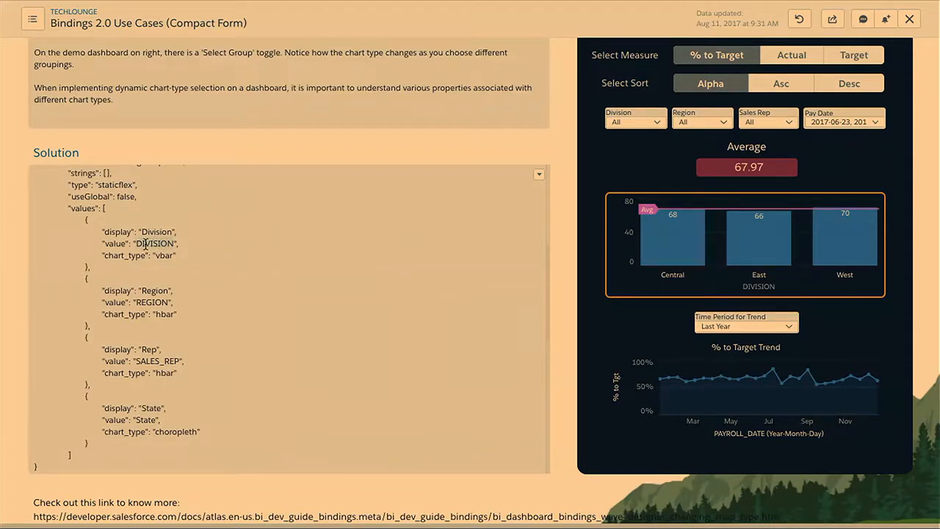
mouse_move(131, 257)
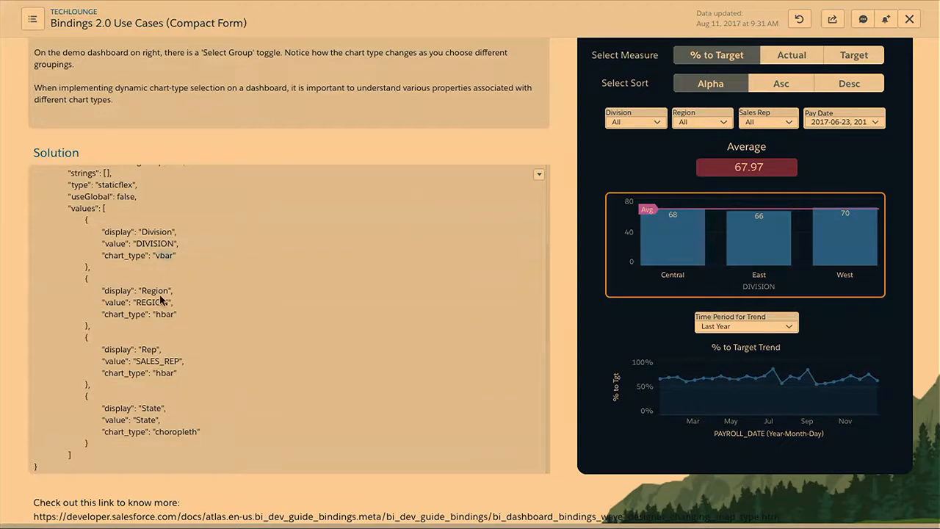
mouse_move(175, 435)
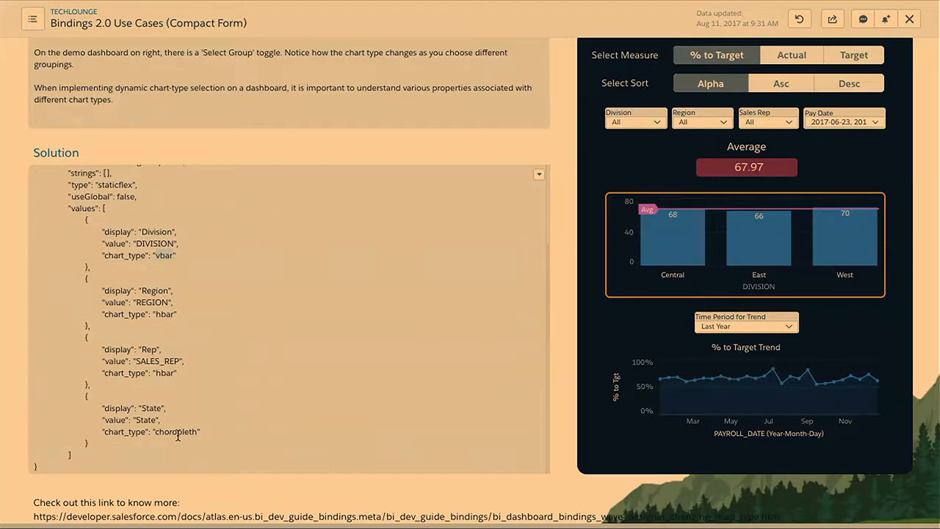
mouse_move(224, 315)
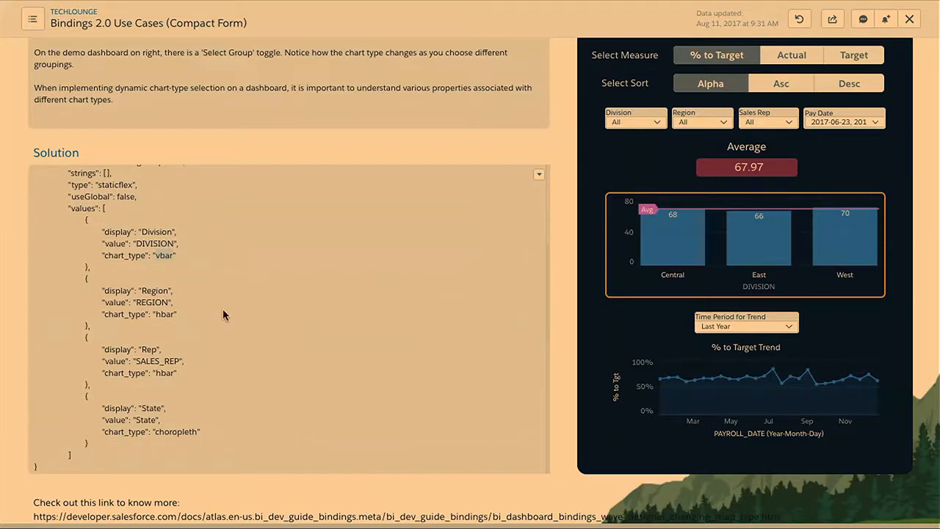
scroll("down", 3)
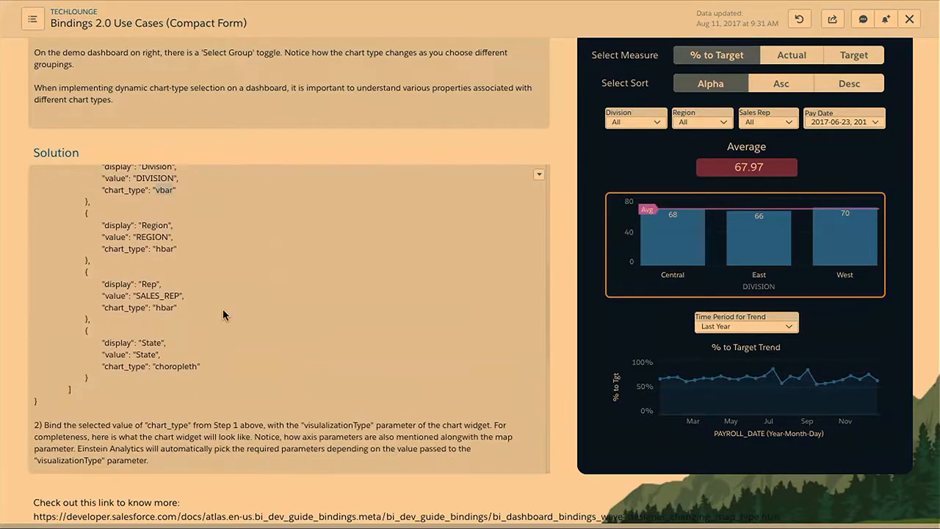
scroll("down", 3)
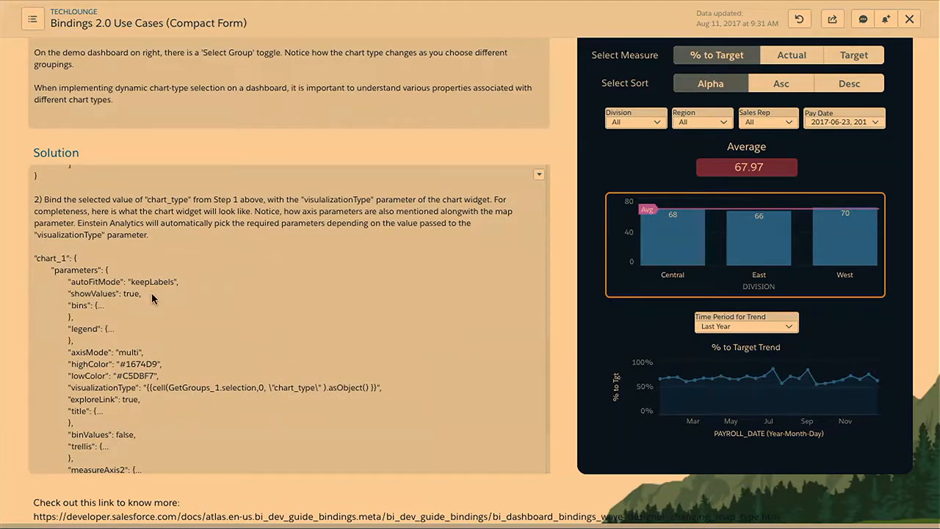
scroll("down", 3)
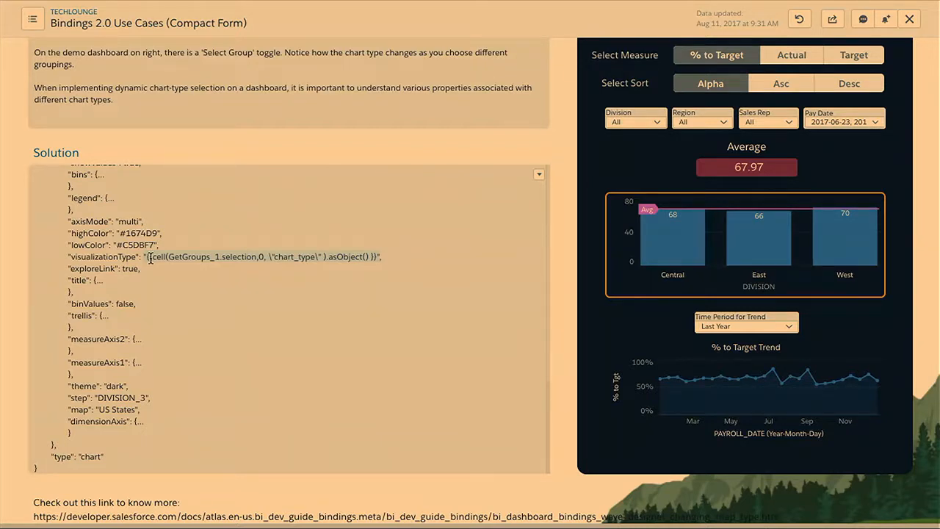
mouse_move(155, 257)
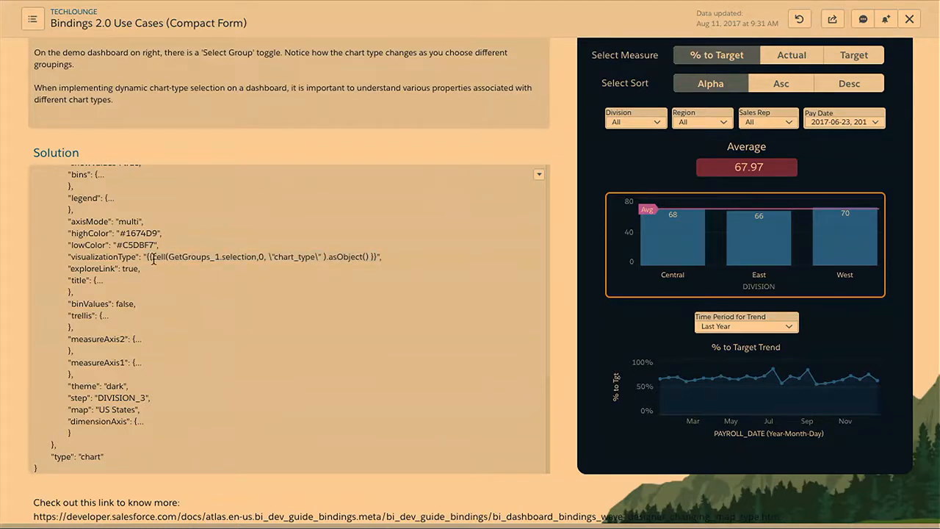
mouse_move(160, 257)
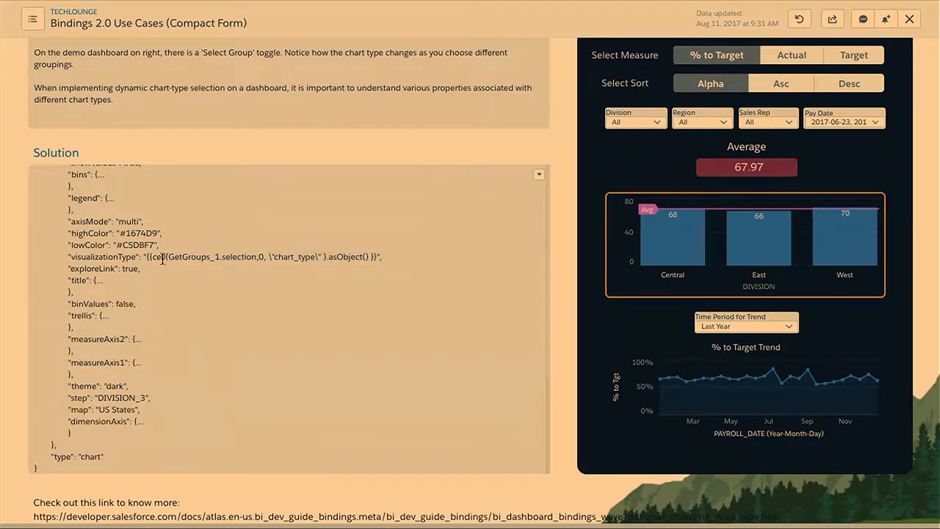
mouse_move(174, 293)
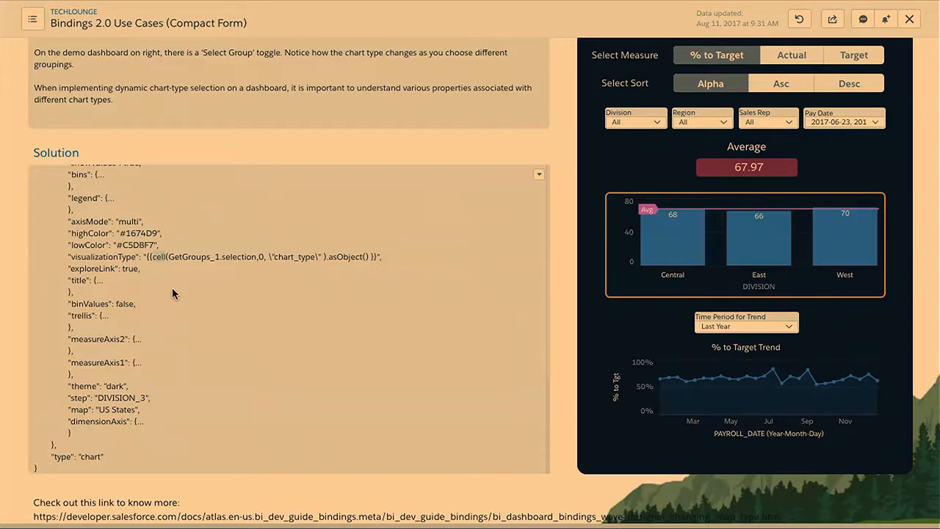
mouse_move(162, 259)
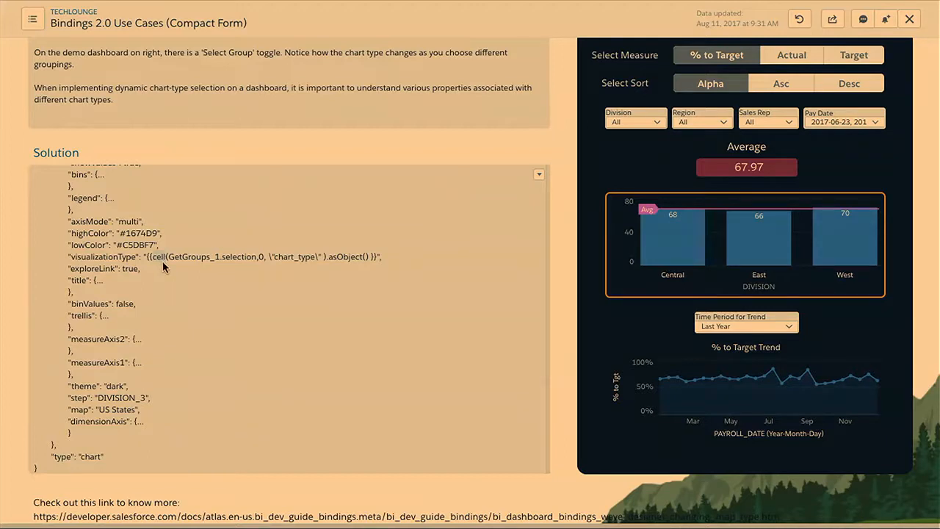
mouse_move(184, 266)
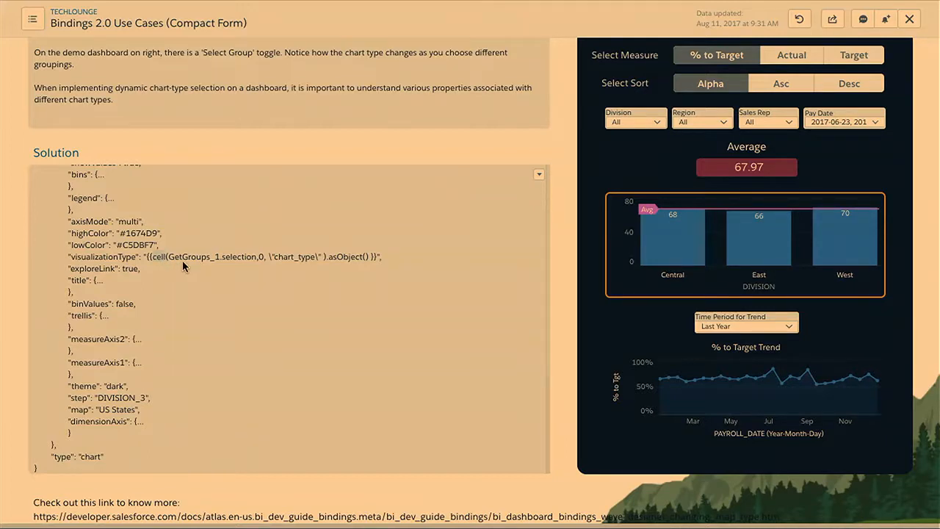
mouse_move(191, 259)
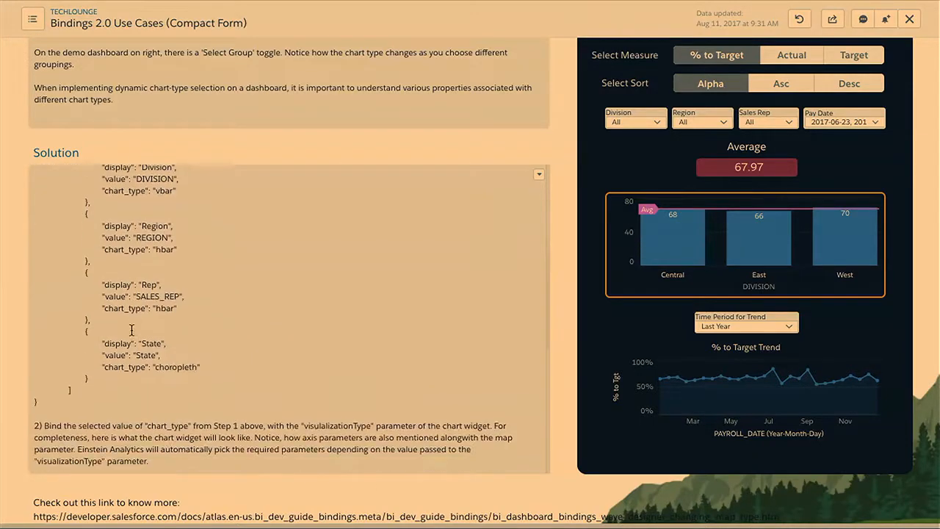
scroll("down", 3)
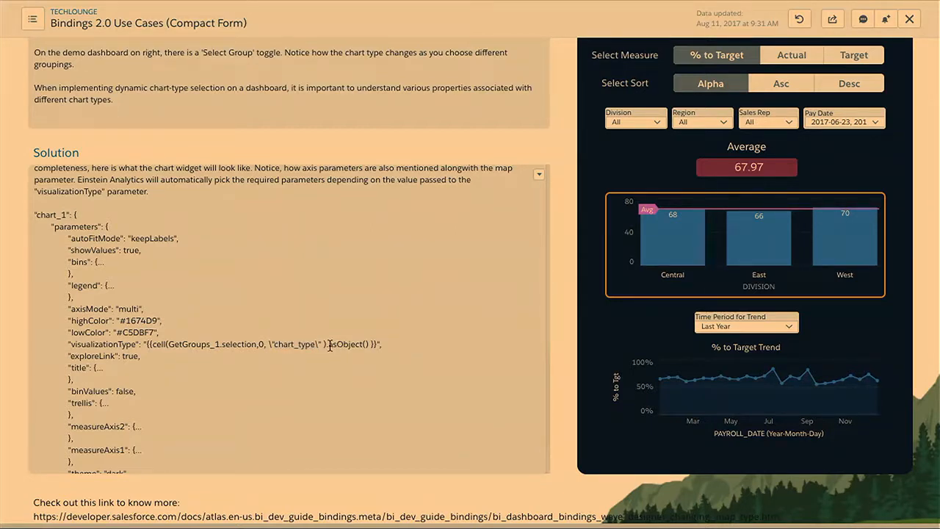
double_click(345, 343)
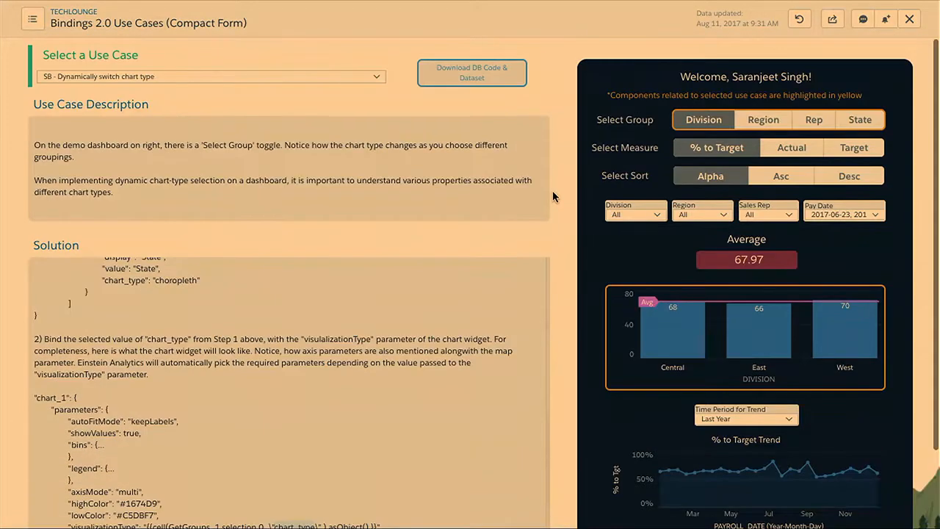
Step: Group the dashboard by State to get the shaded US map (average 67.88), then switch to PowerPoint
left_click(859, 119)
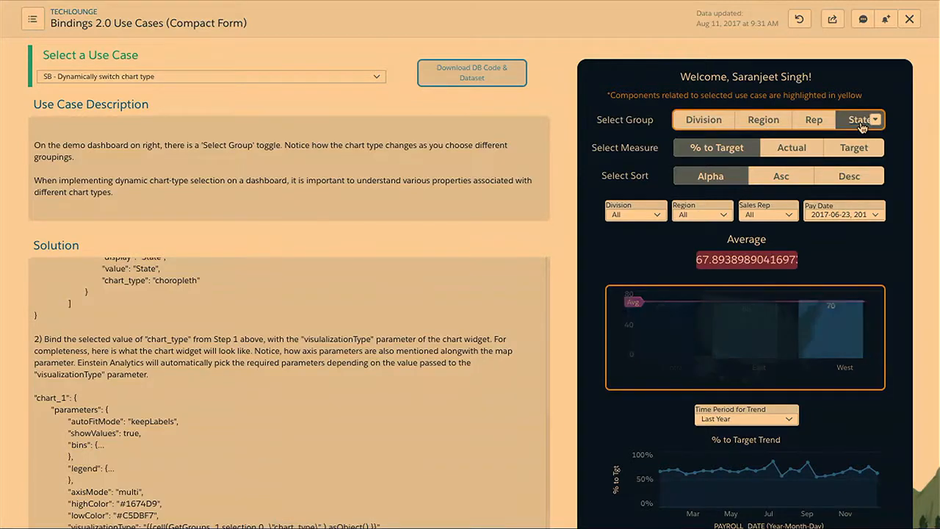
left_click(859, 119)
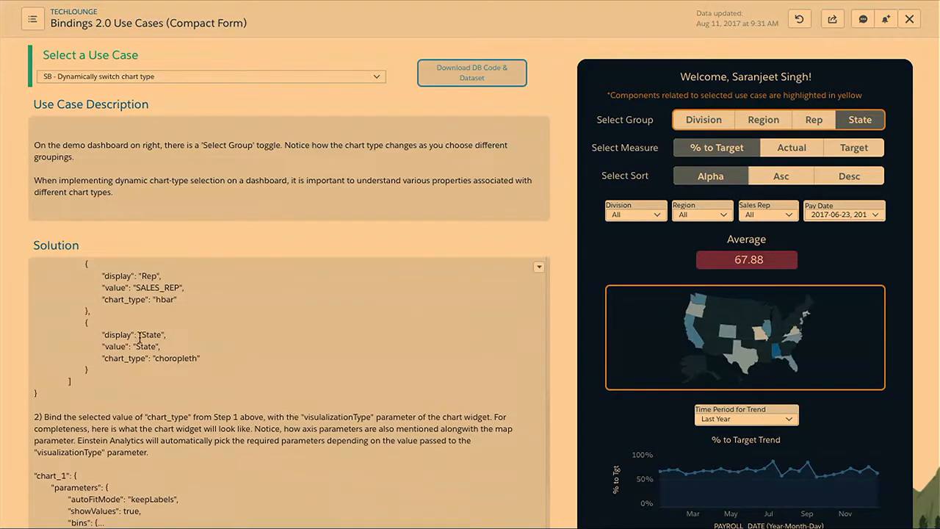
scroll("down", 3)
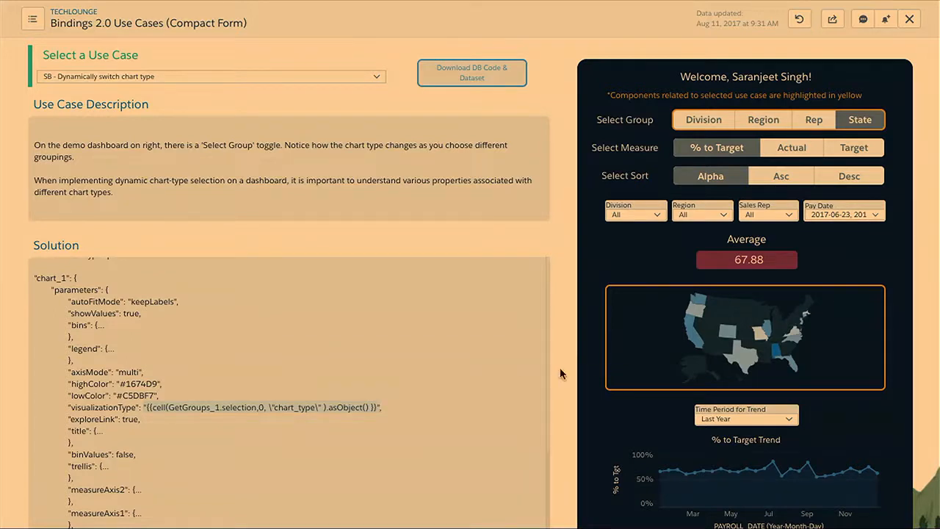
scroll("down", 3)
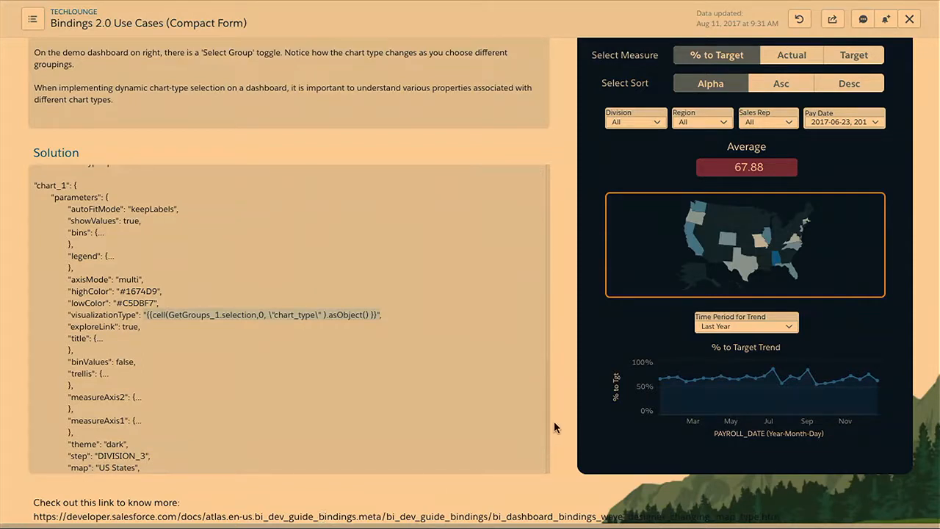
left_click(909, 19)
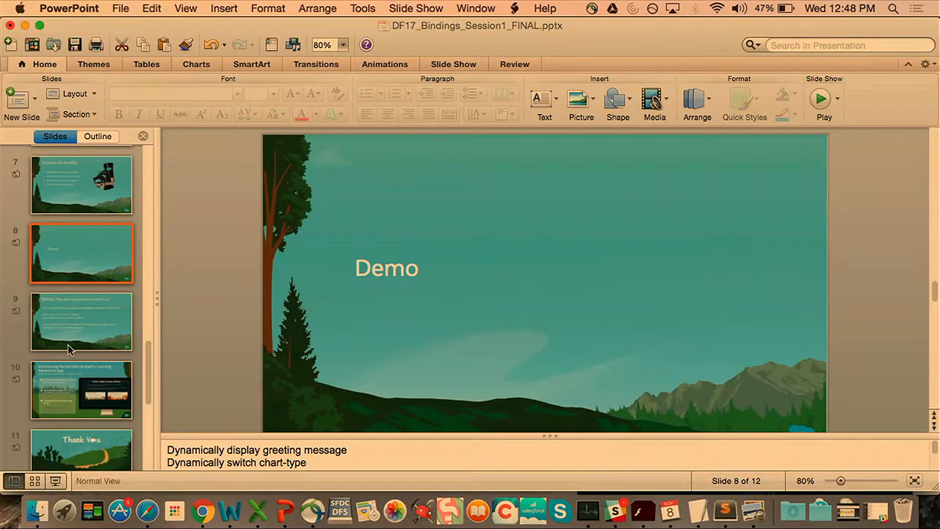
Step: Select the slide after Demo to present 'Introducing the Einstein Analytics Learning Adventure App'
left_click(81, 321)
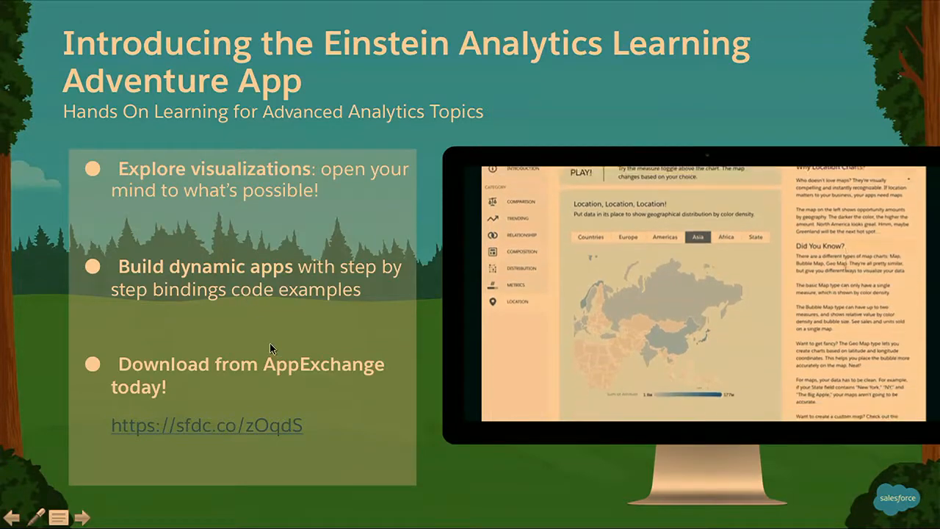
Step: Step through the slide's screenshots, end the slide show, and switch to the Chrome dashboard
scroll("down", 3)
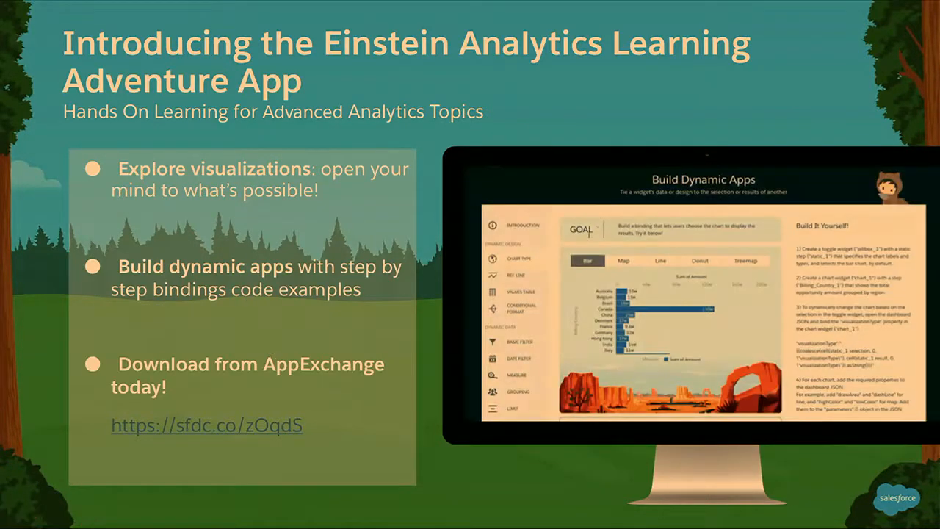
left_click(623, 260)
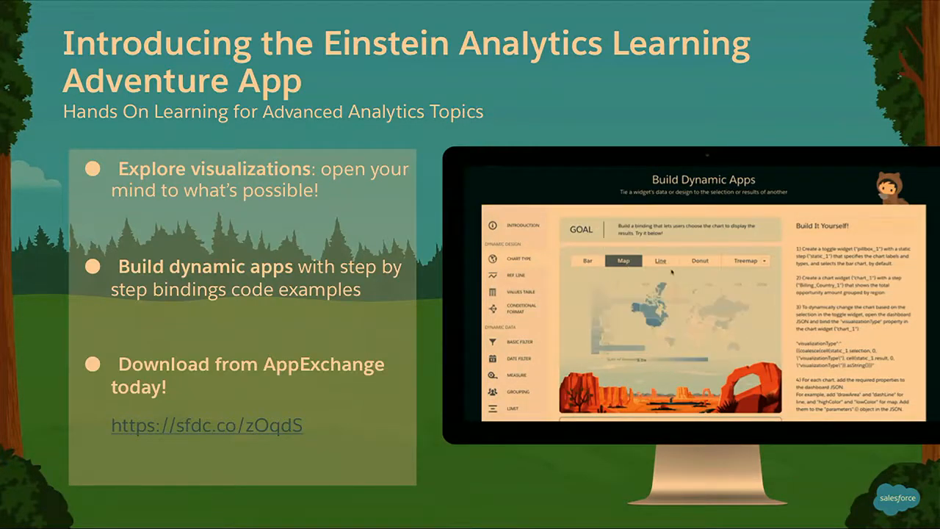
left_click(659, 261)
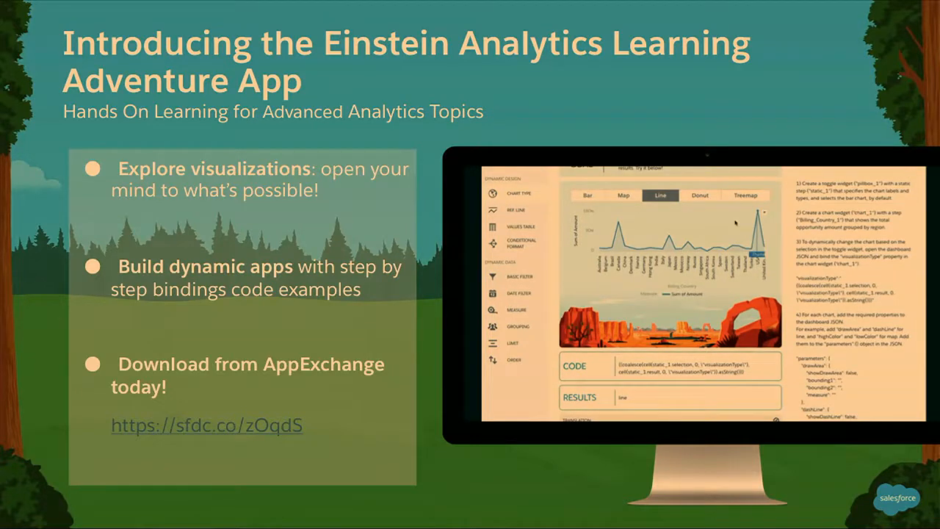
left_click(699, 195)
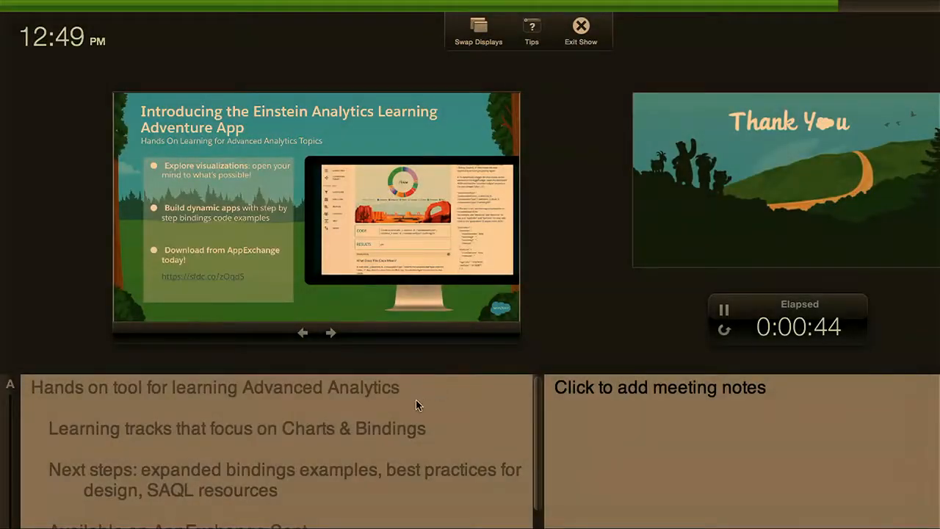
left_click(580, 26)
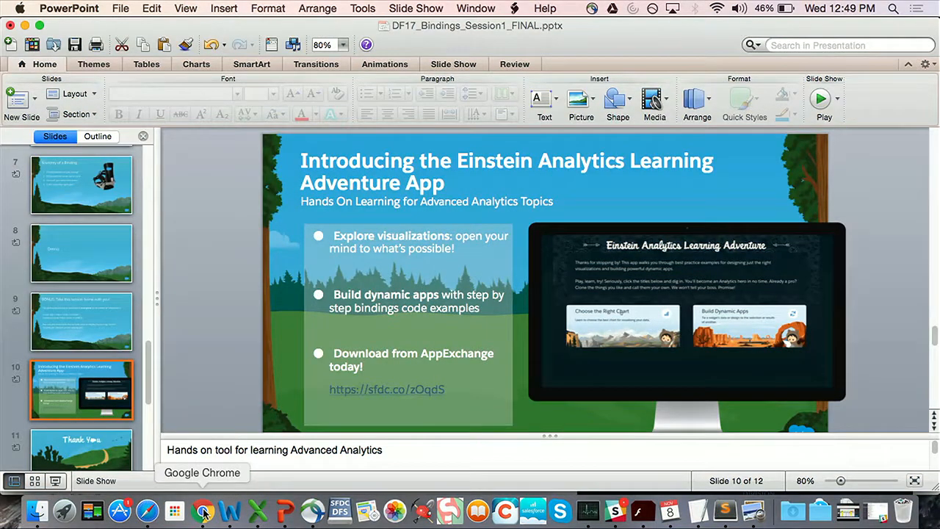
left_click(203, 510)
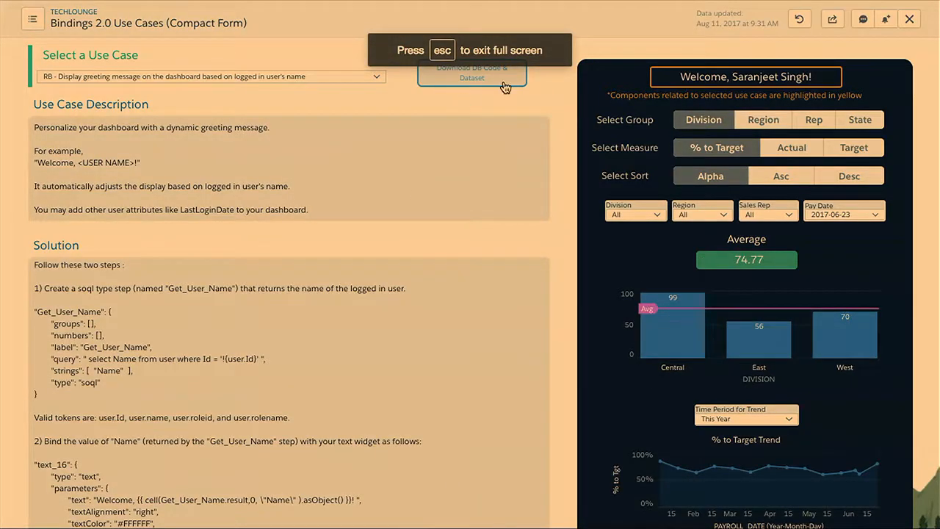
mouse_move(474, 80)
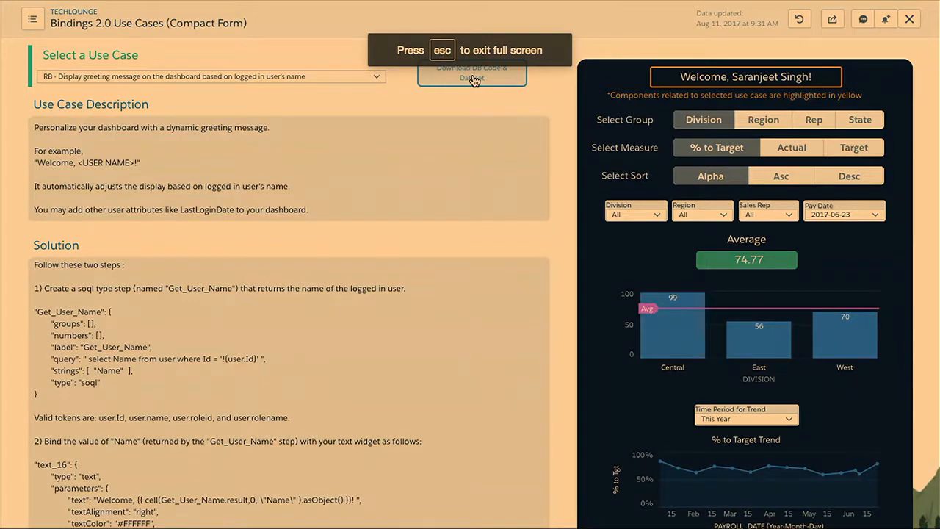
Step: Leave full screen so the Bindings 2.0 dashboard sits inside the Chrome tab
left_click(472, 73)
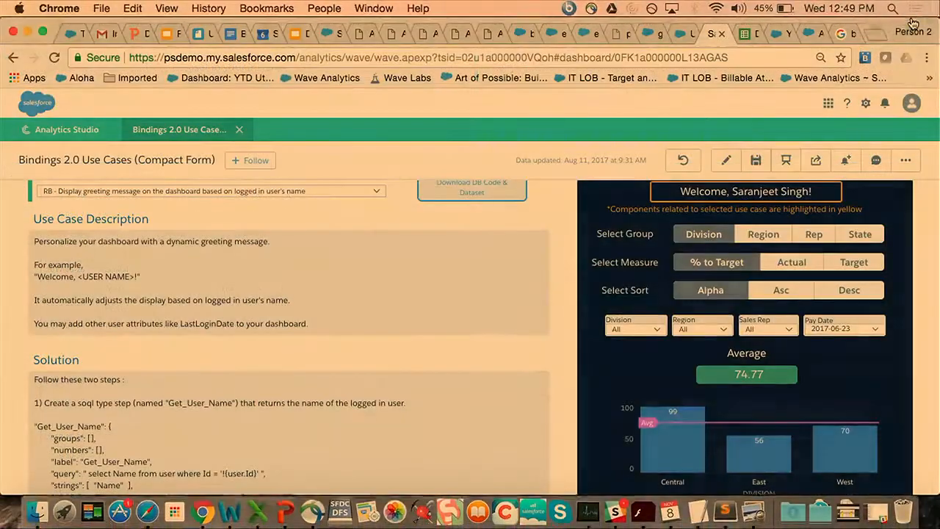
mouse_move(231, 281)
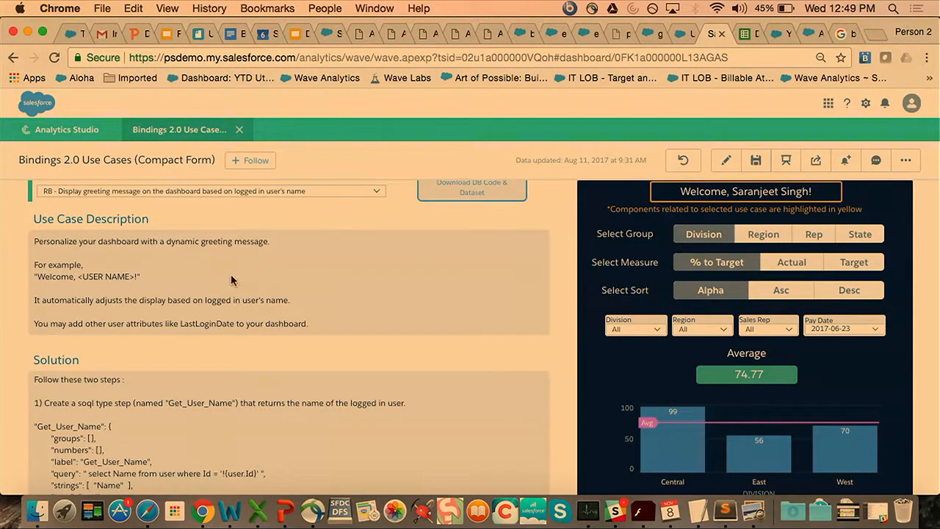
Step: Bring PowerPoint back to the front on slide 10 of 12 in editing view
left_click(286, 510)
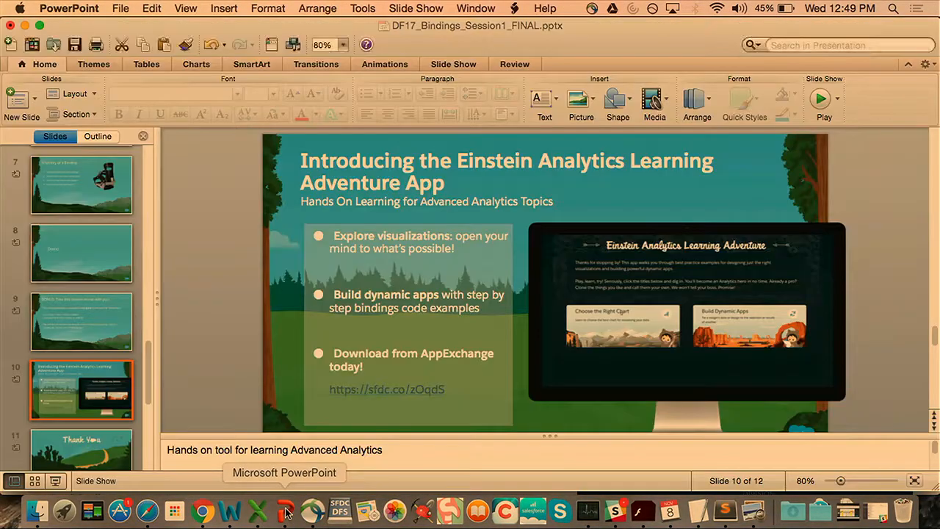
mouse_move(247, 299)
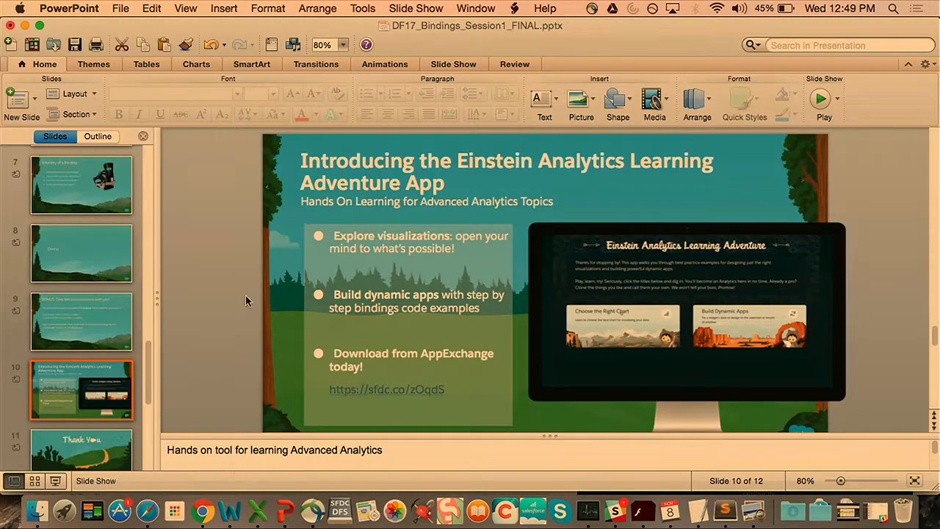